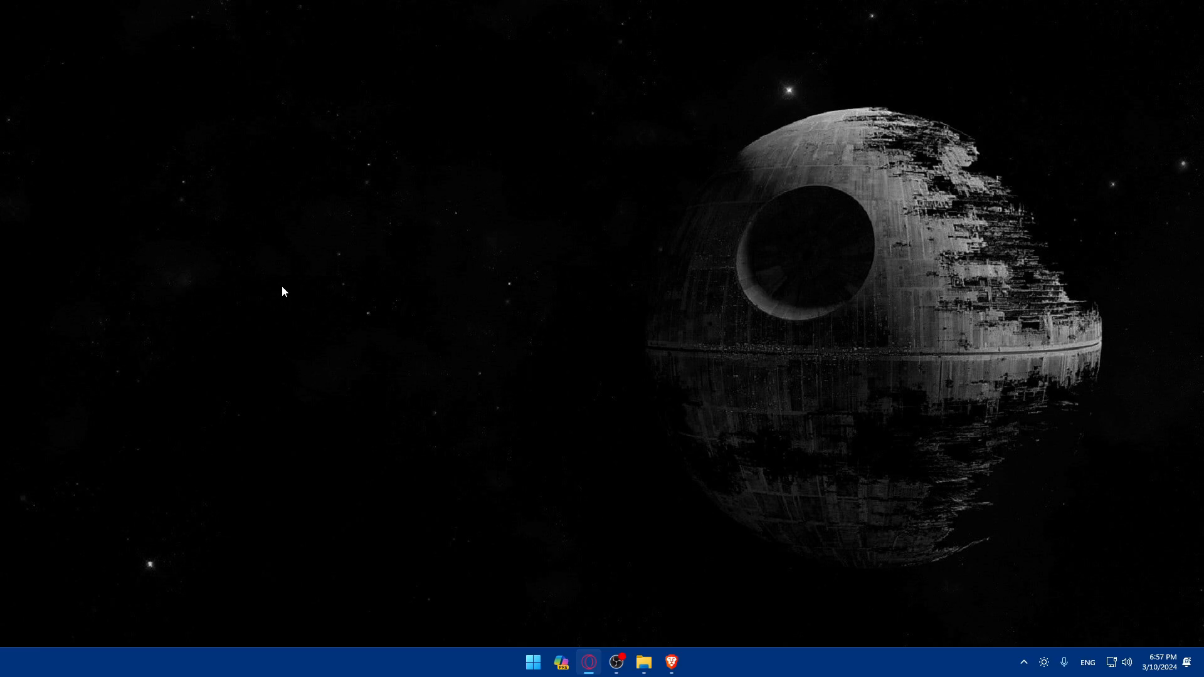
mouse_move(347, 298)
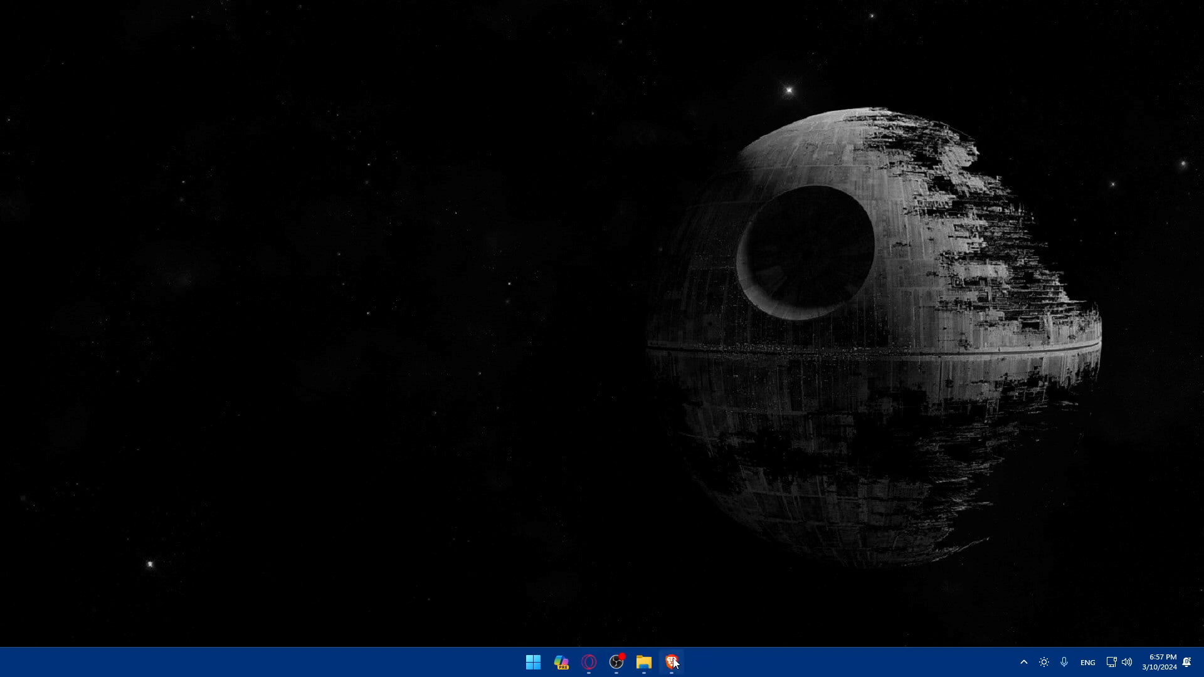
- Launch the Brave browser from the taskbar to get a new tab
left_click(672, 661)
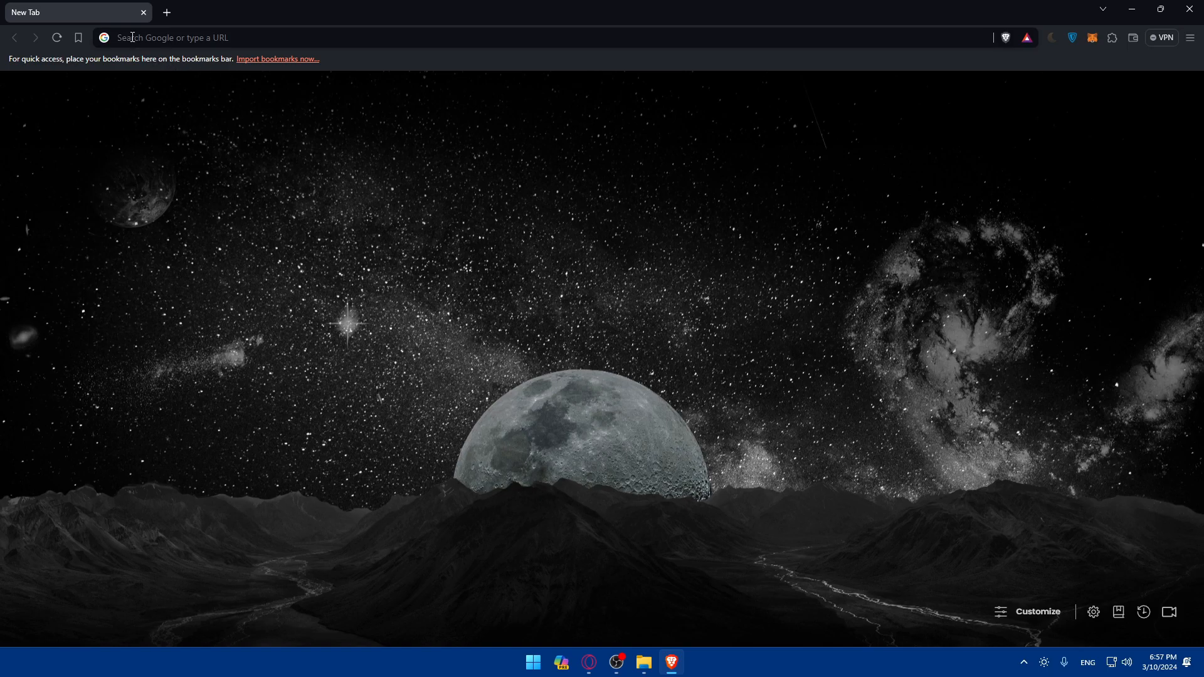
- Load twitch.tv, pause the featured stream preview, and bring up the Log in form
type("twitch.tv")
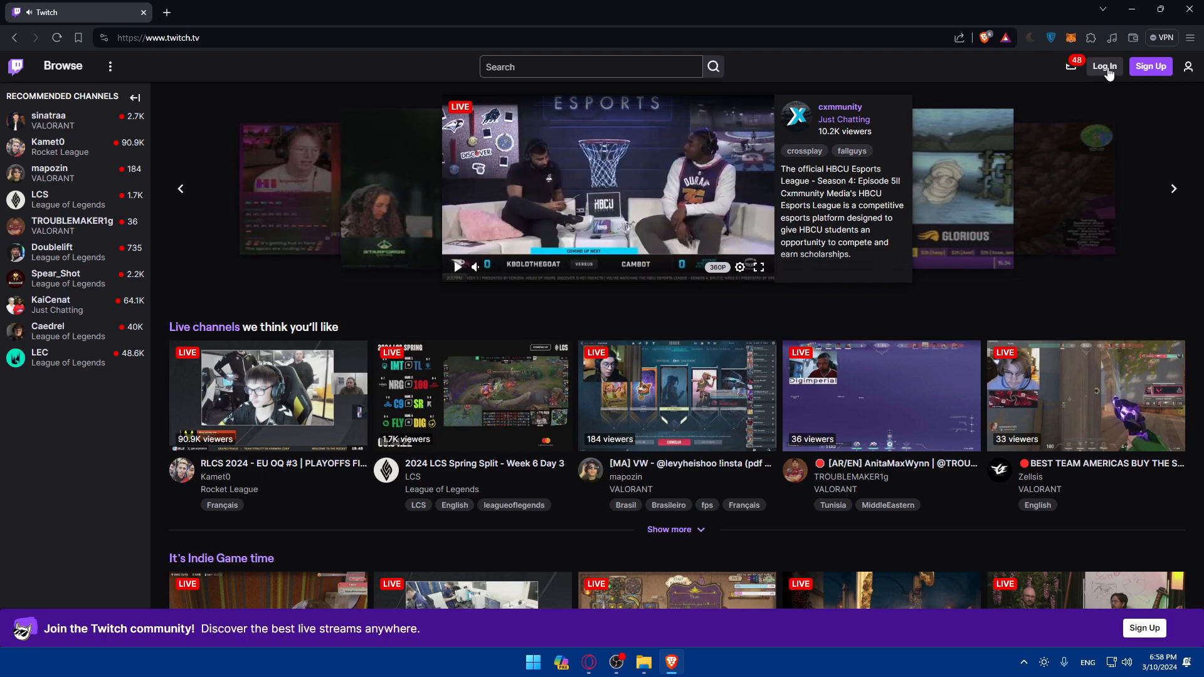
left_click(1104, 66)
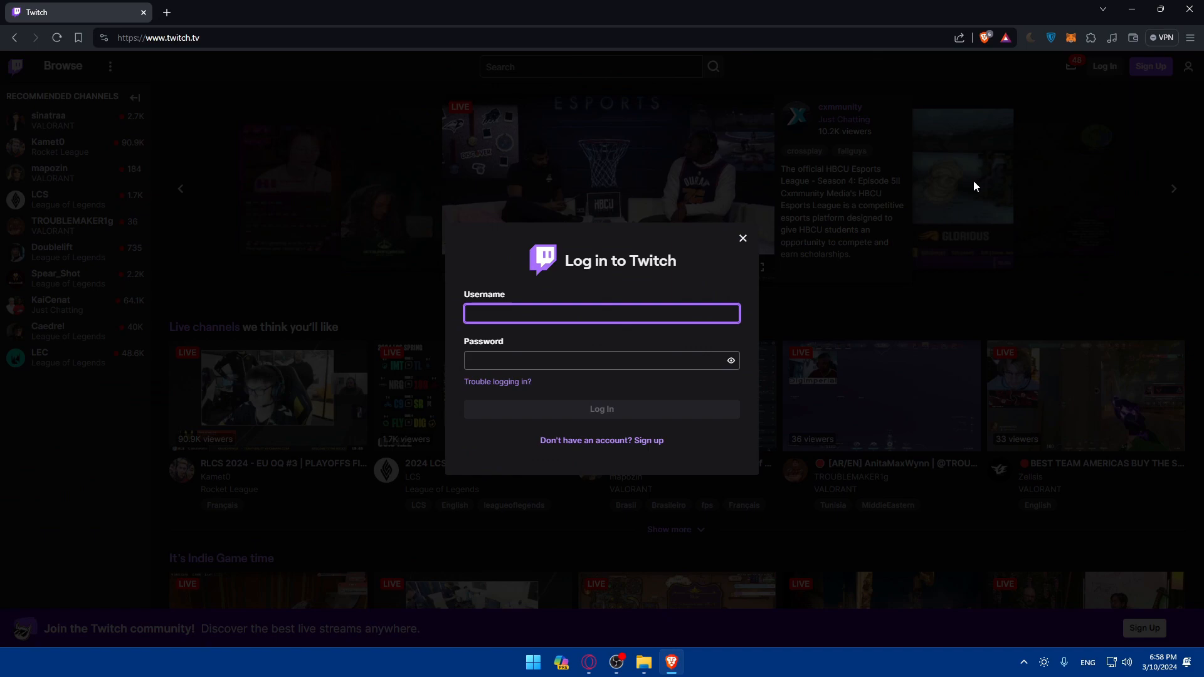
left_click(742, 239)
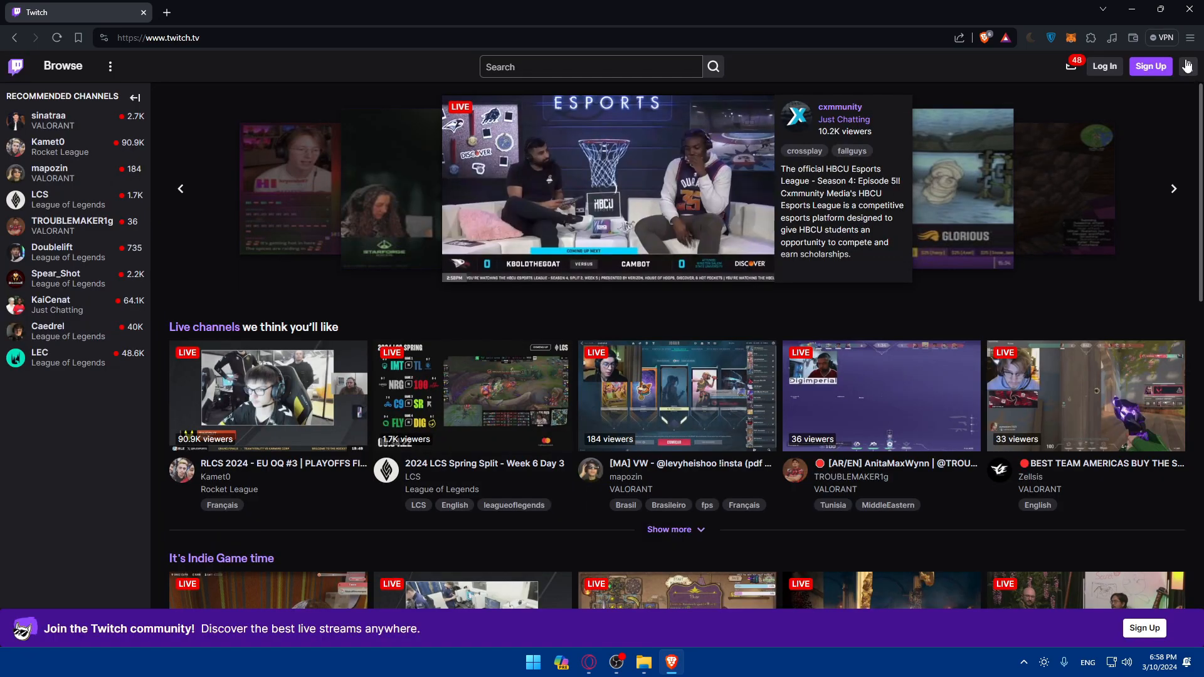
left_click(1149, 66)
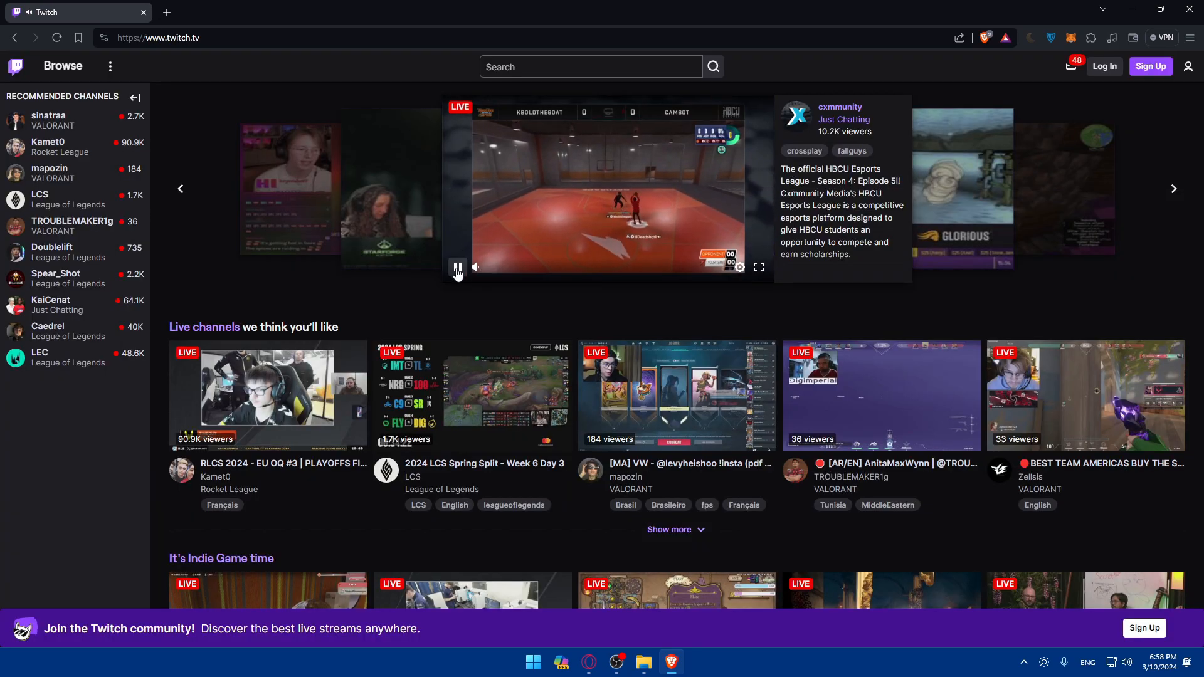
left_click(457, 267)
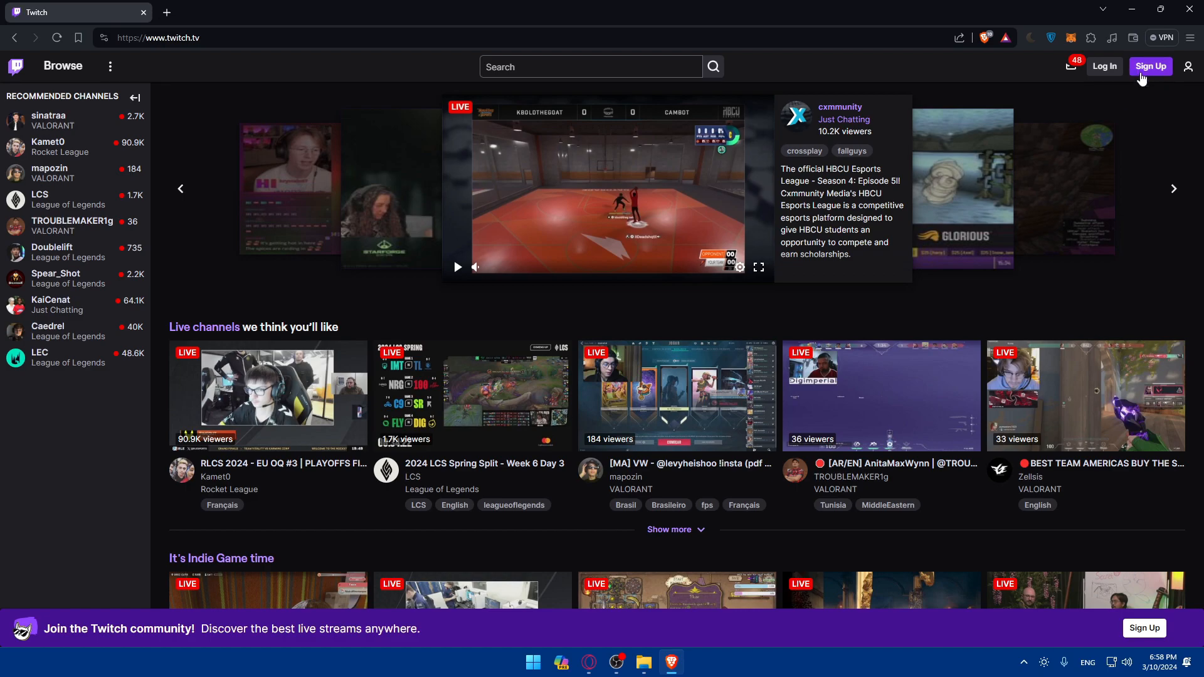
mouse_move(1133, 106)
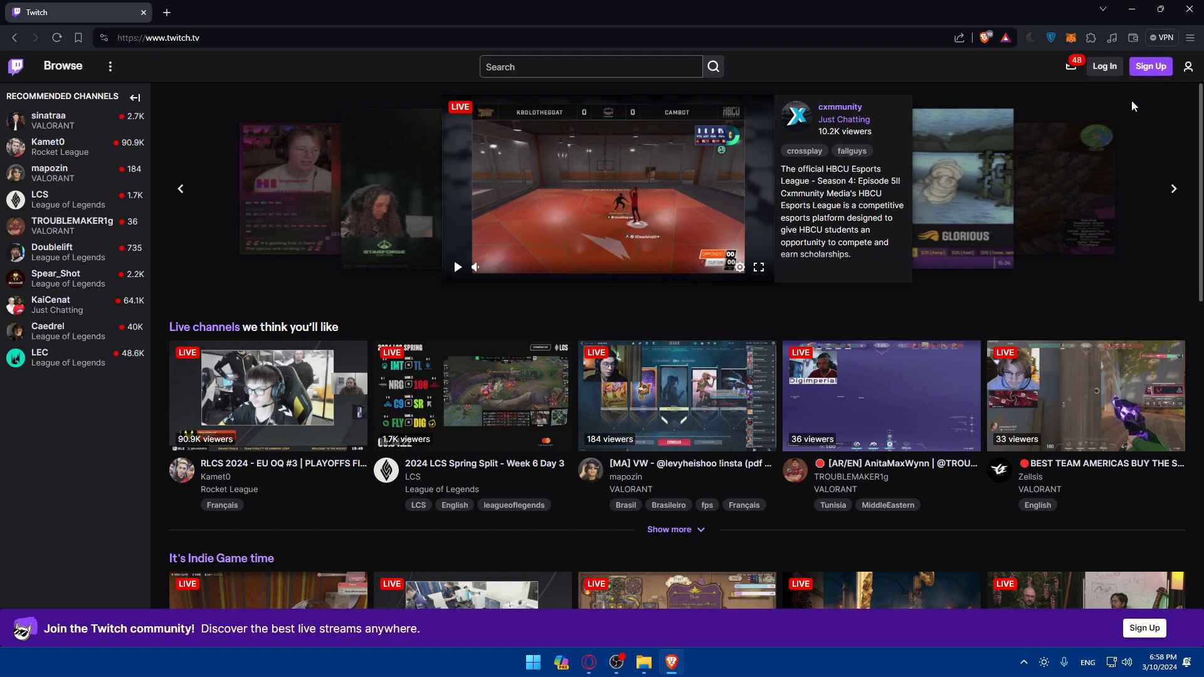
left_click(1103, 66)
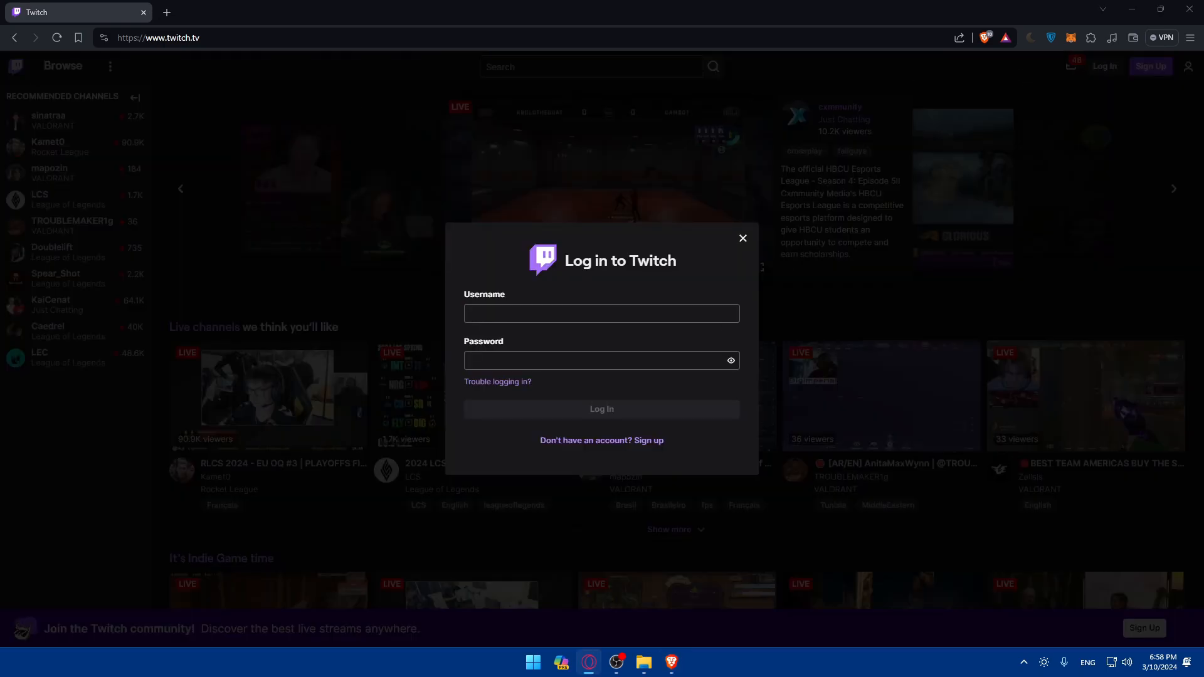
- Enter the Twitch username and password and submit the login form
left_click(602, 312)
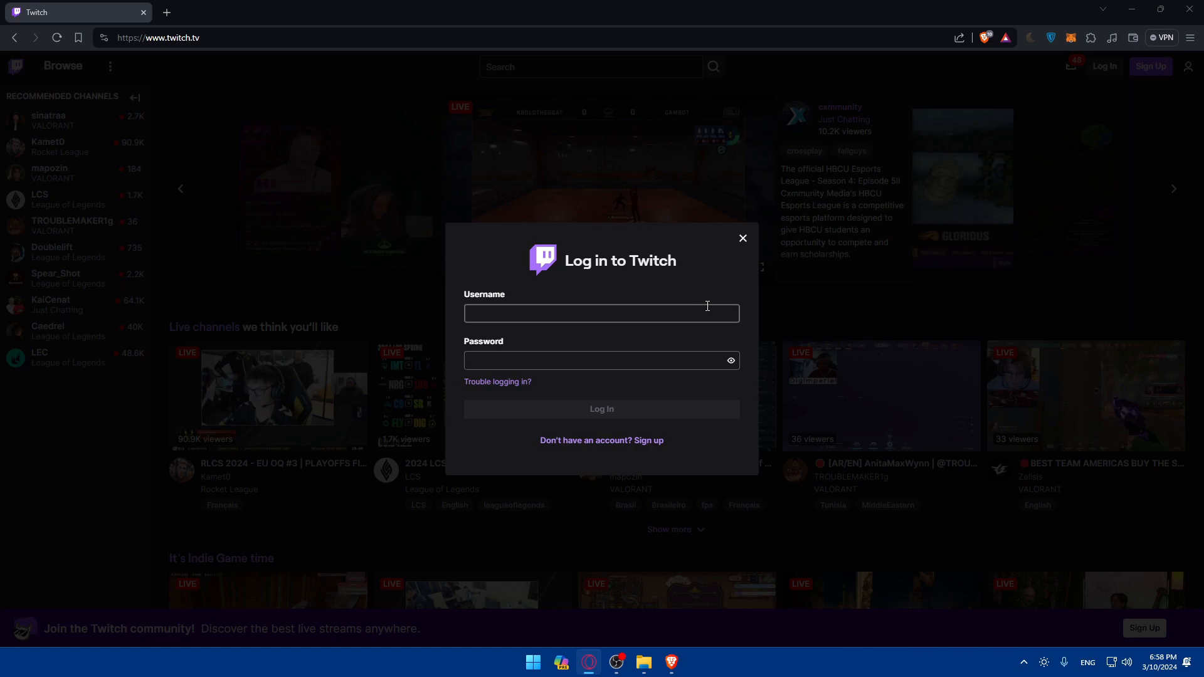
left_click(602, 313)
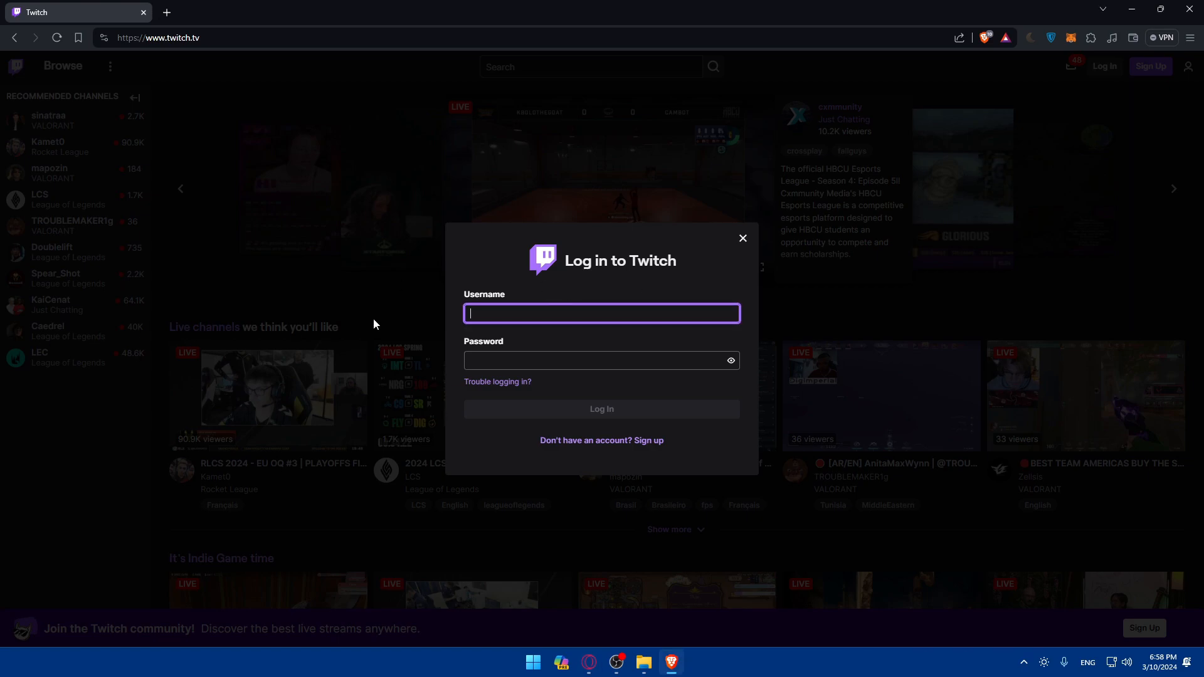
type("mromix_0")
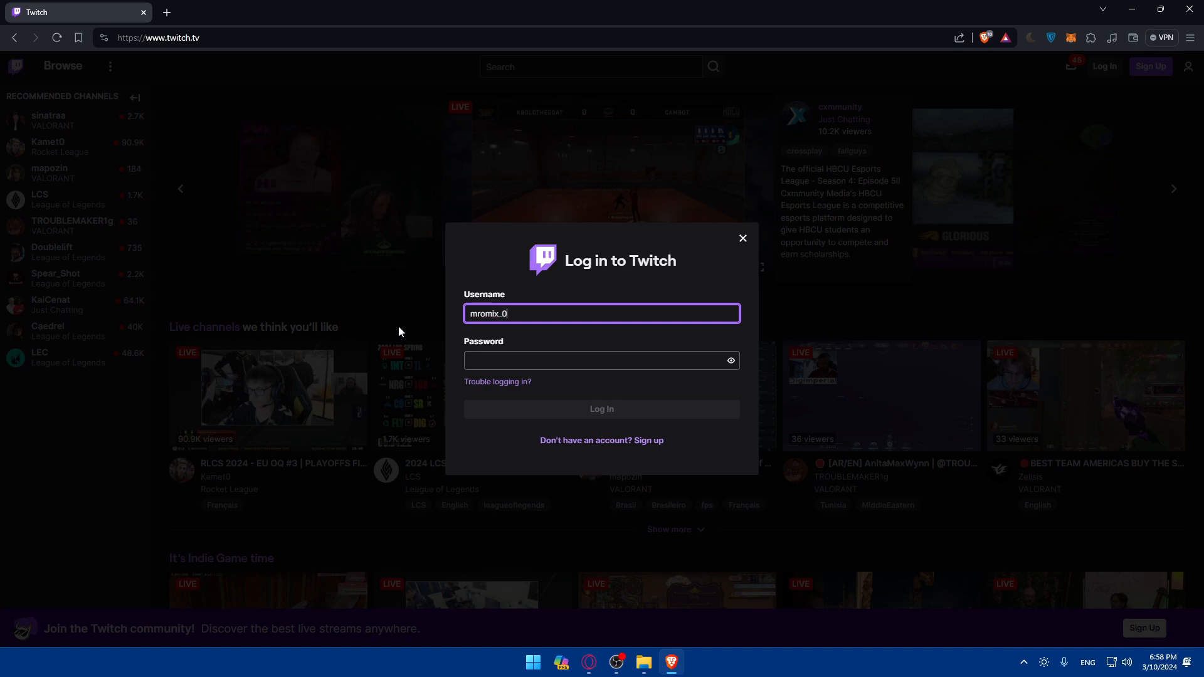
type("••••")
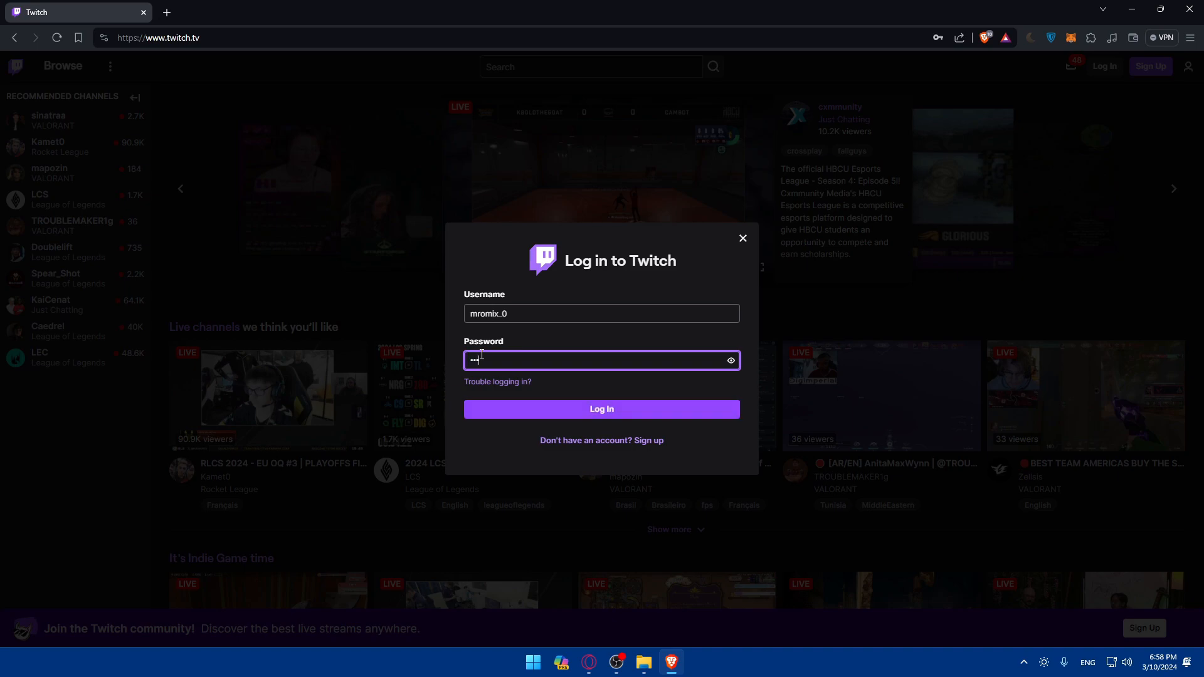
type("password")
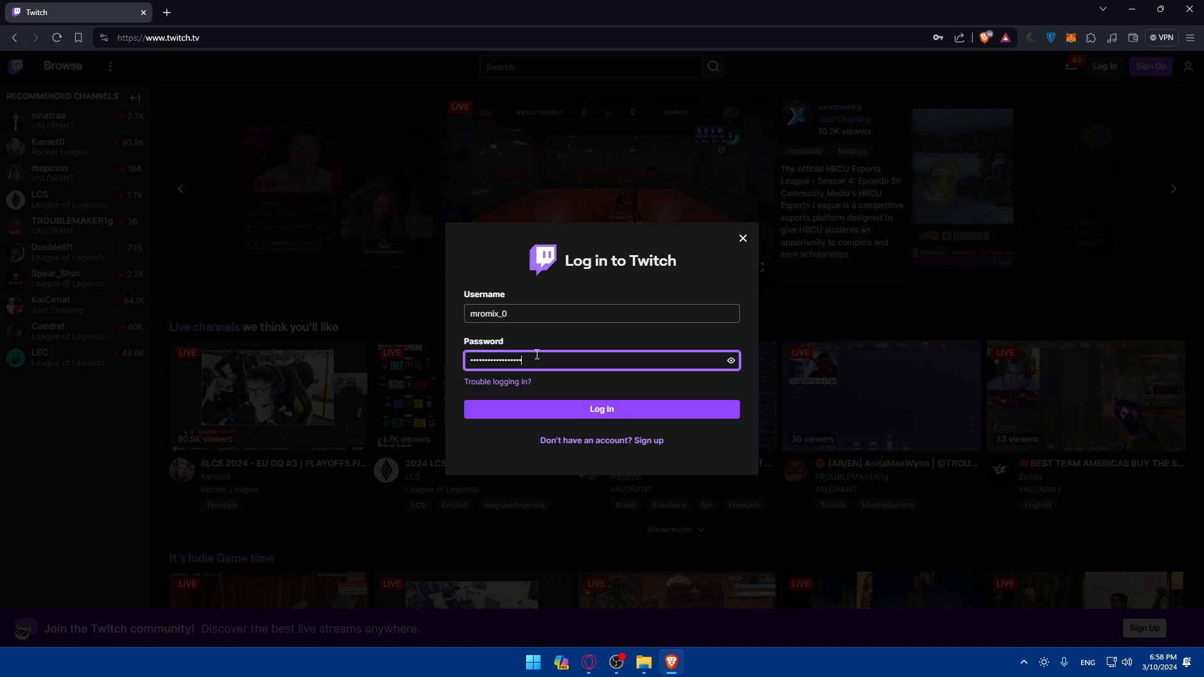
left_click(601, 409)
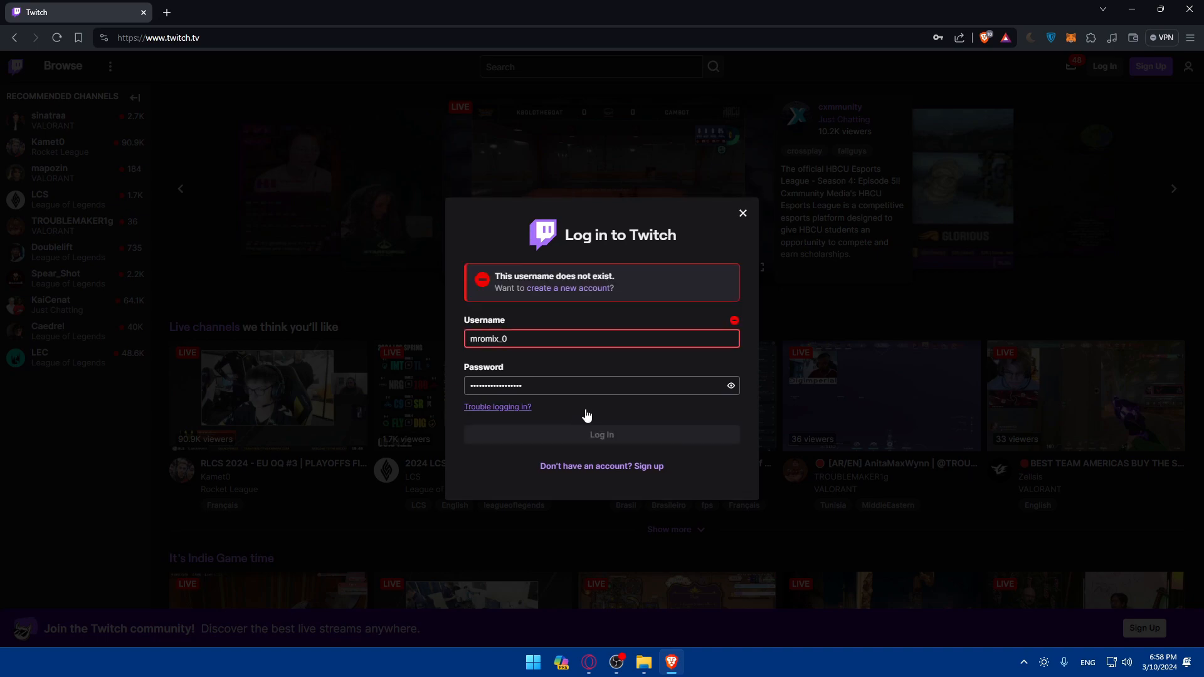
- Correct the rejected username and password and resubmit the login
left_click(602, 339)
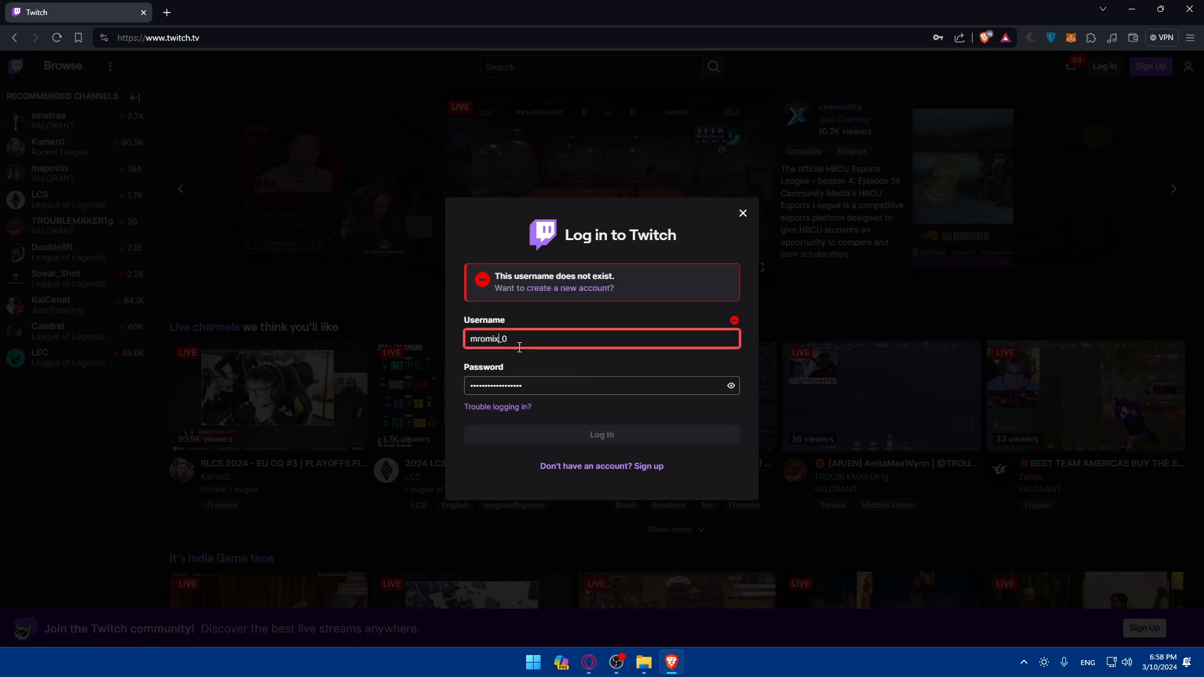
key("Backspace")
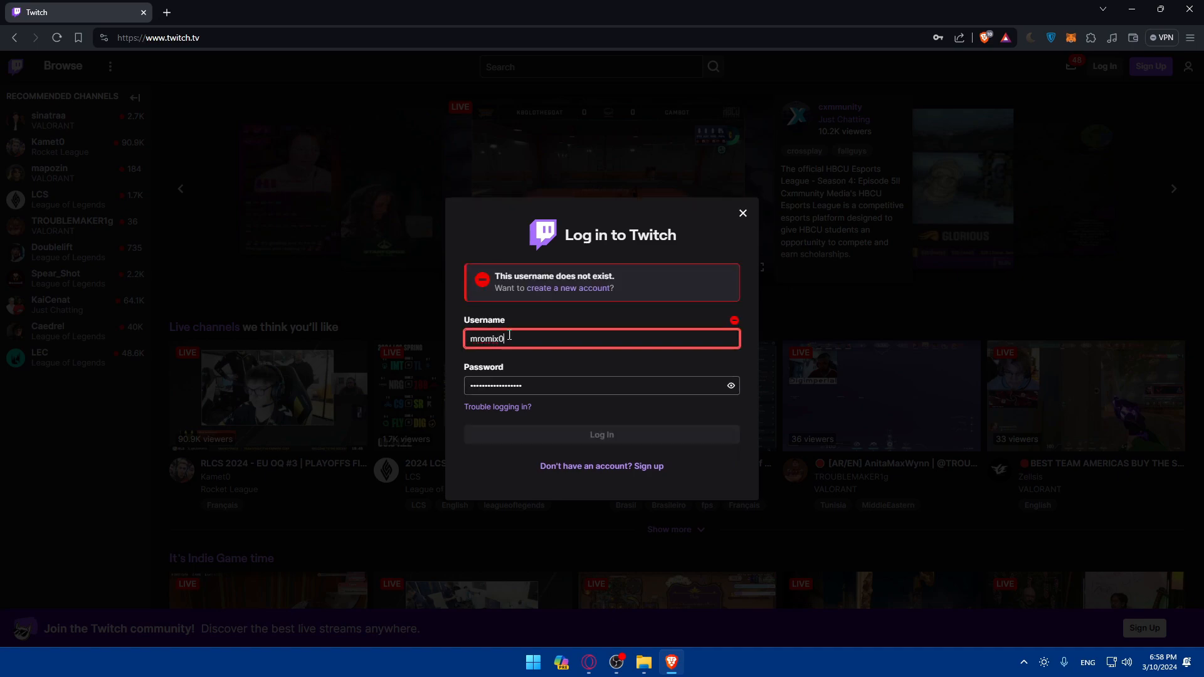
mouse_move(527, 363)
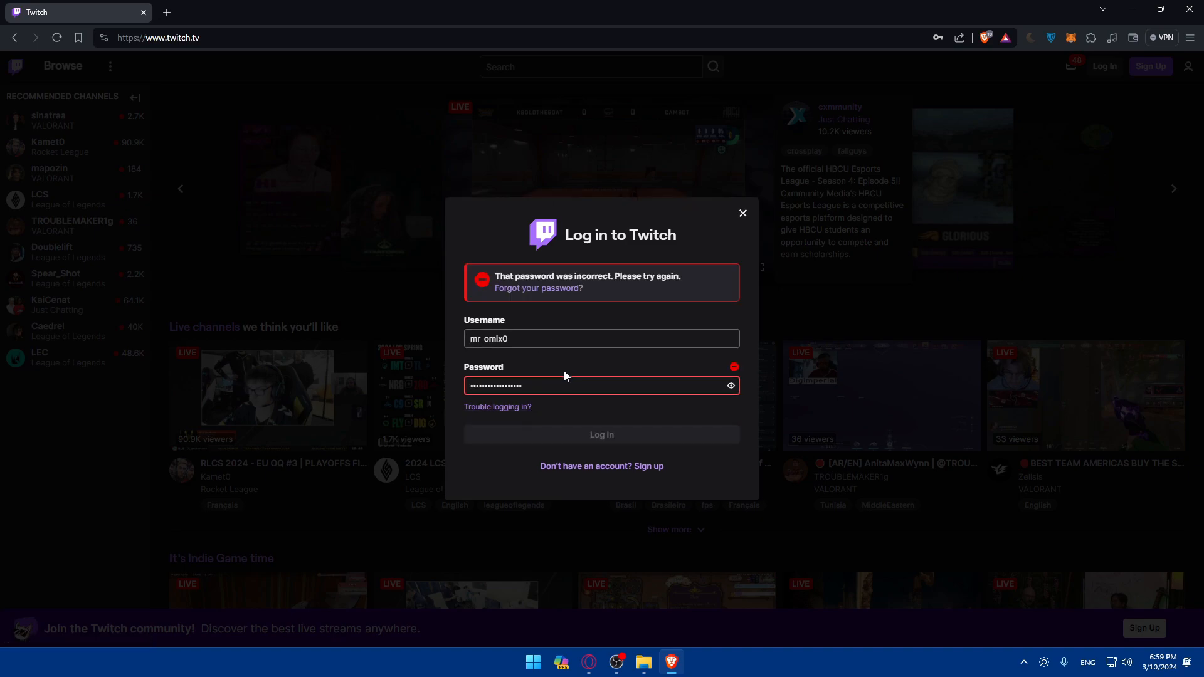
left_click(601, 385)
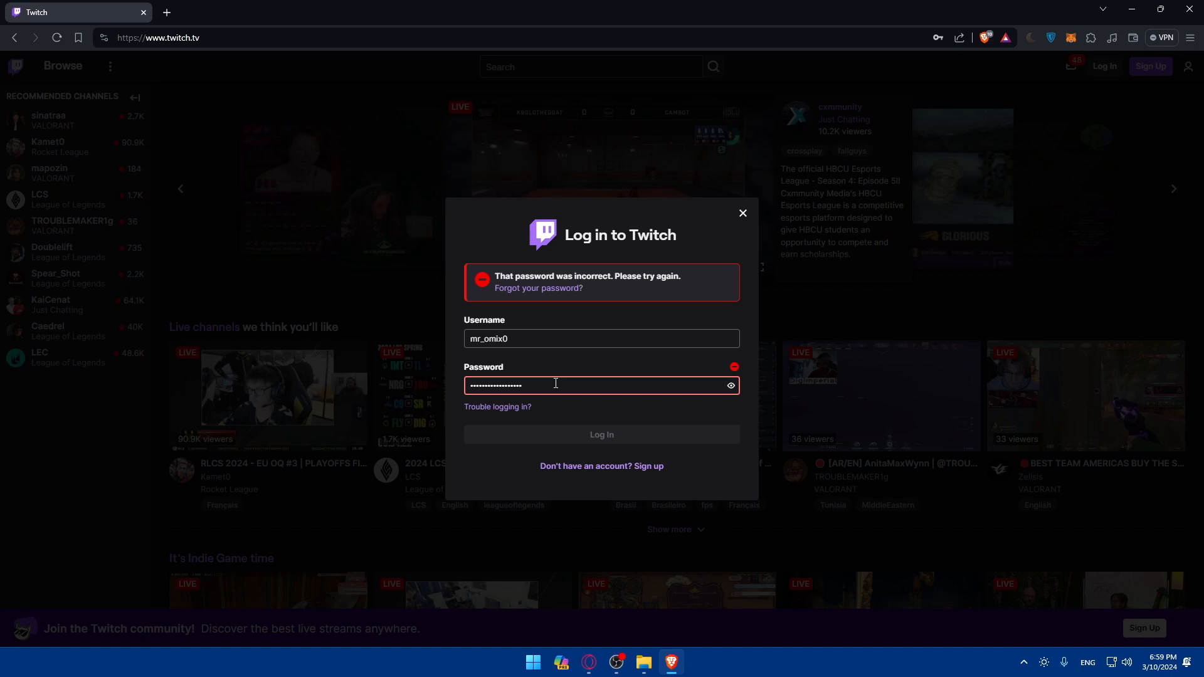
left_click(601, 434)
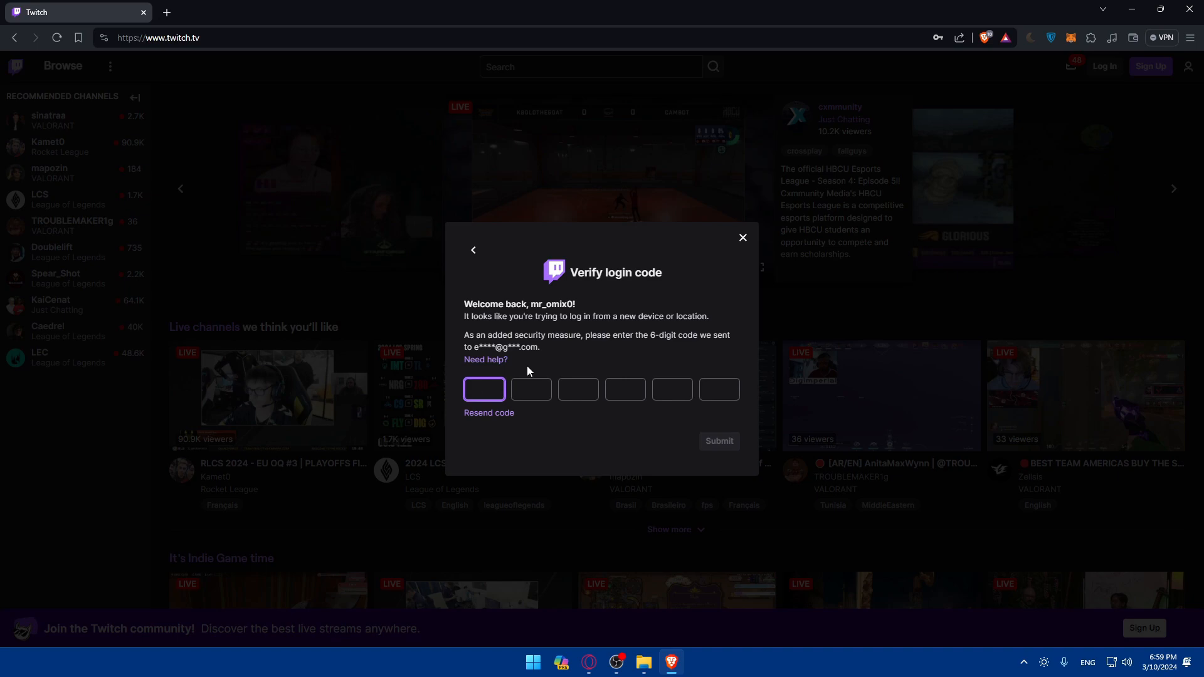
- Enter the emailed six-digit verification code to complete sign-in
left_click(483, 388)
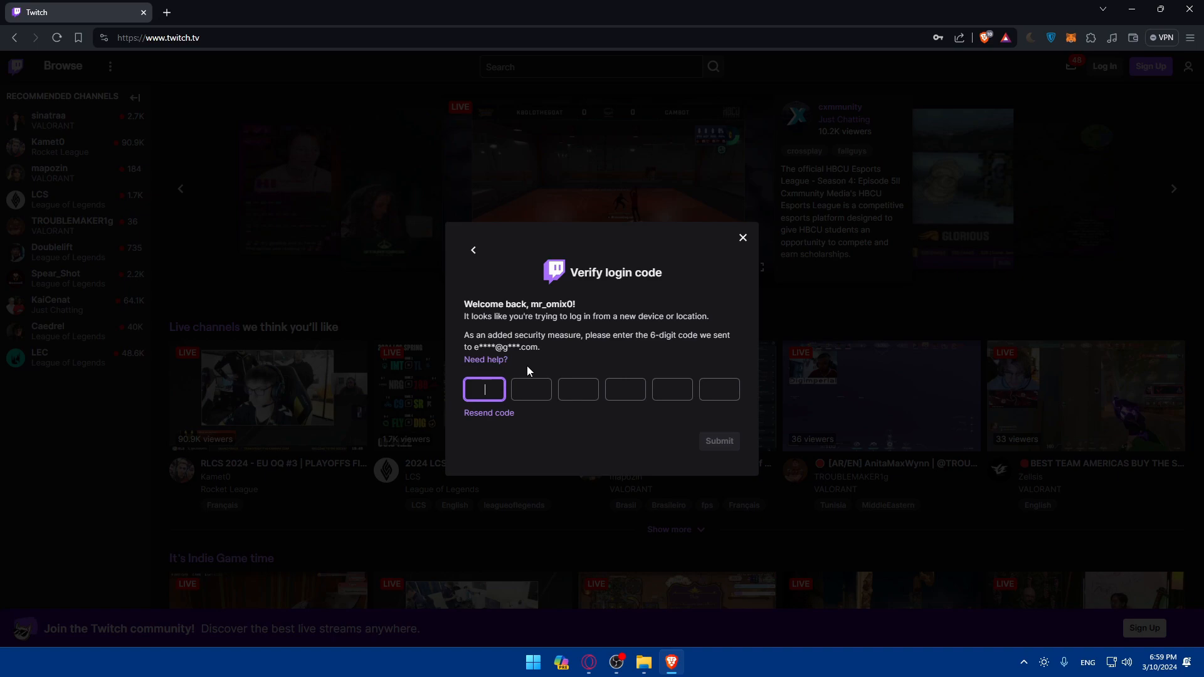
mouse_move(503, 359)
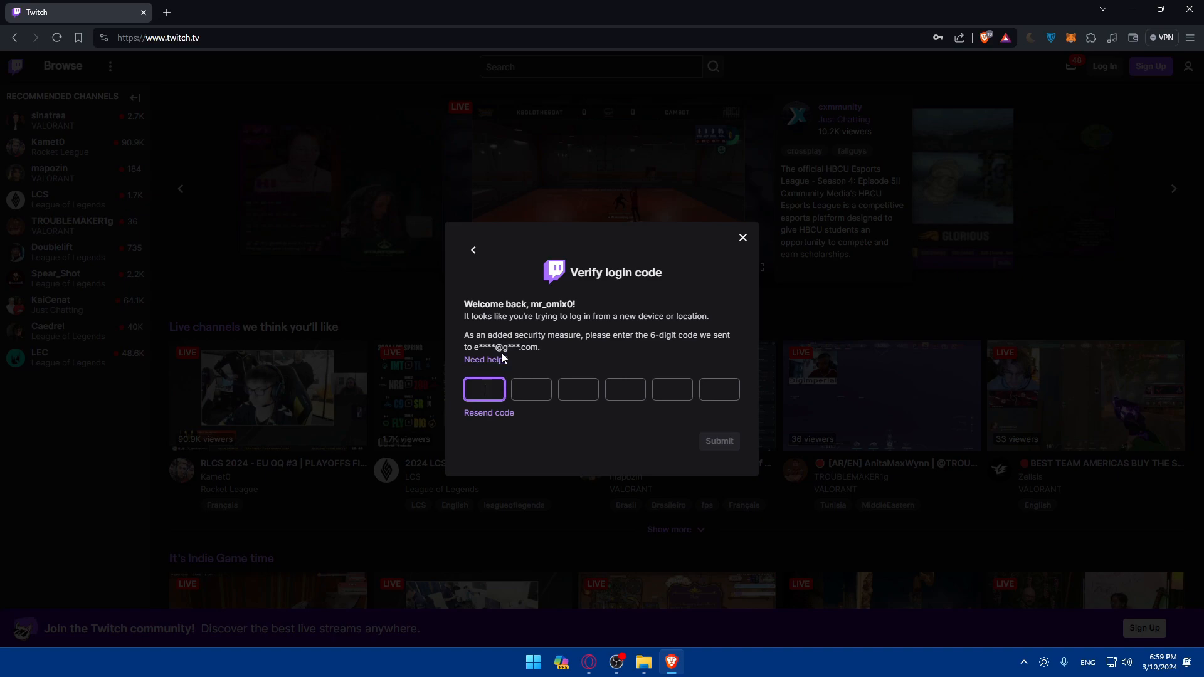
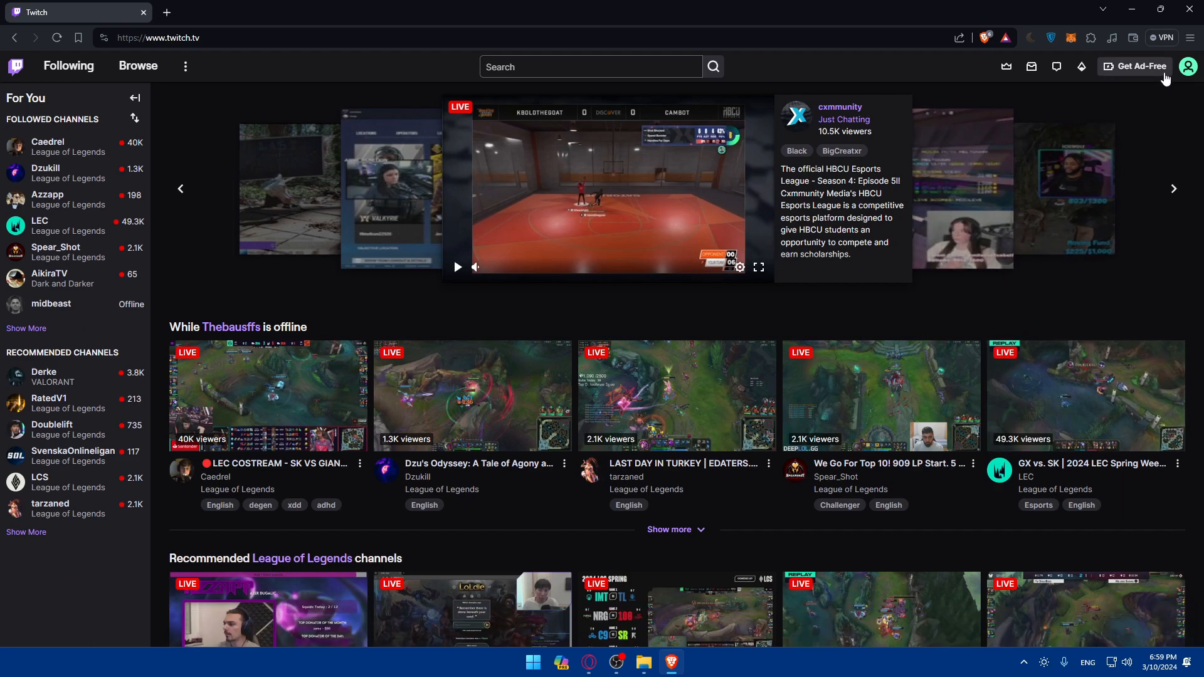
- Go to account Settings through the avatar dropdown menu
left_click(1187, 66)
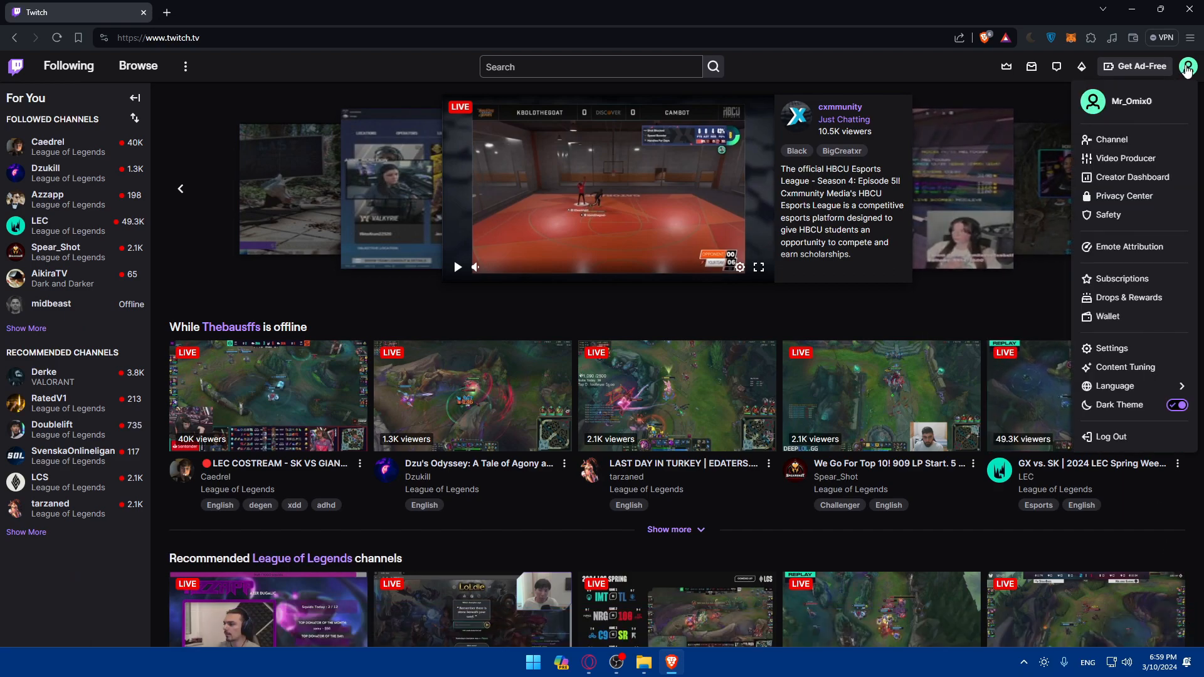
mouse_move(1126, 367)
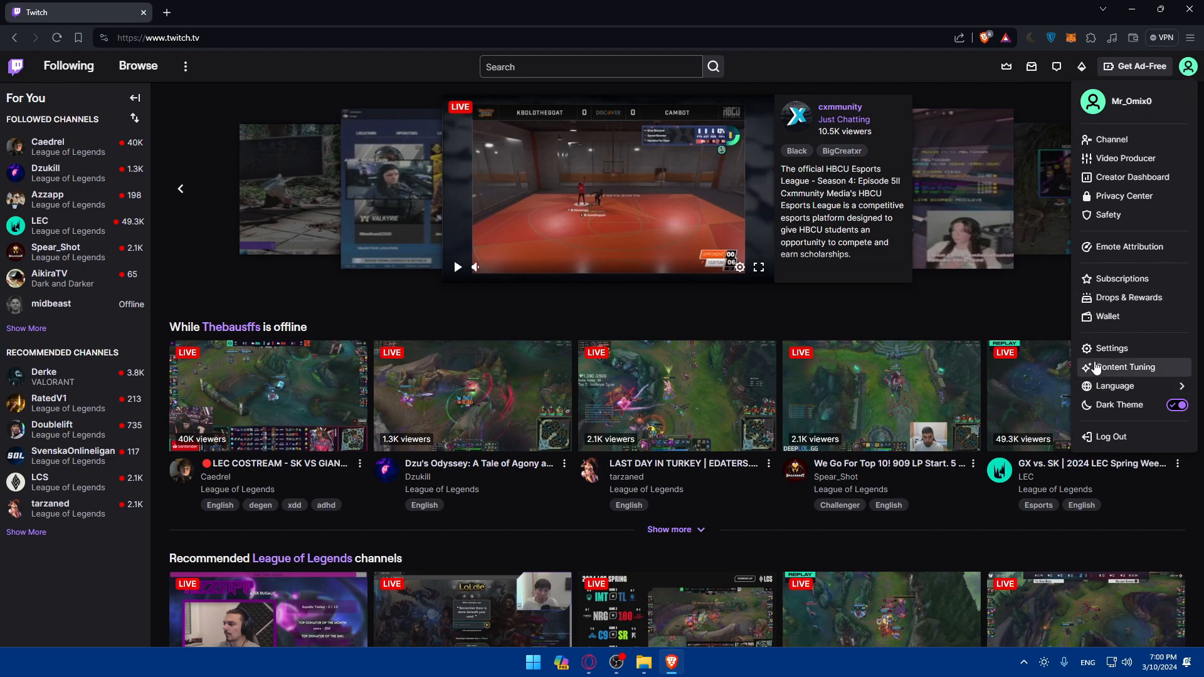
left_click(1111, 348)
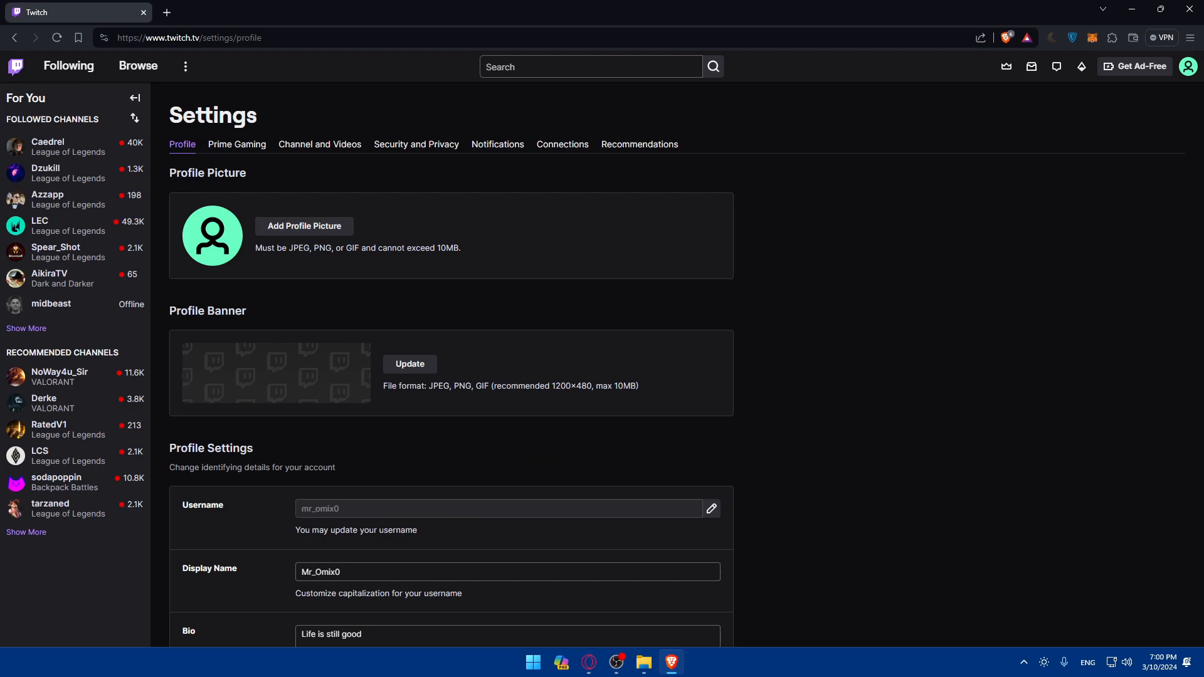
mouse_move(417, 144)
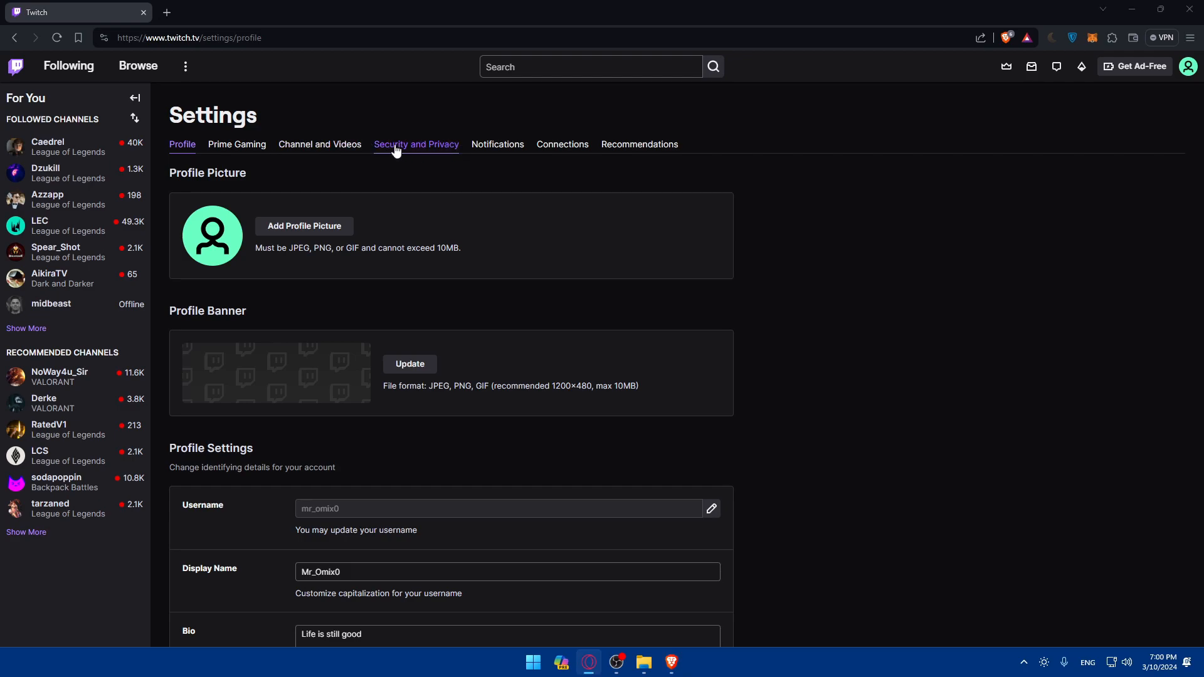
left_click(415, 145)
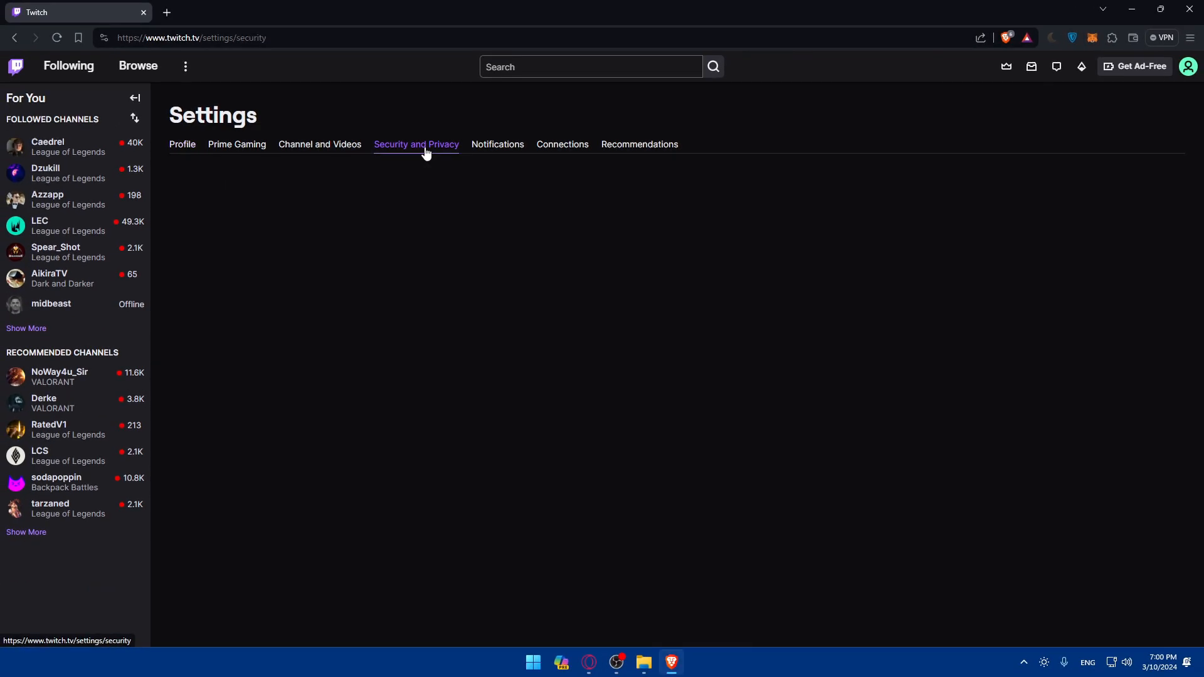
left_click(417, 145)
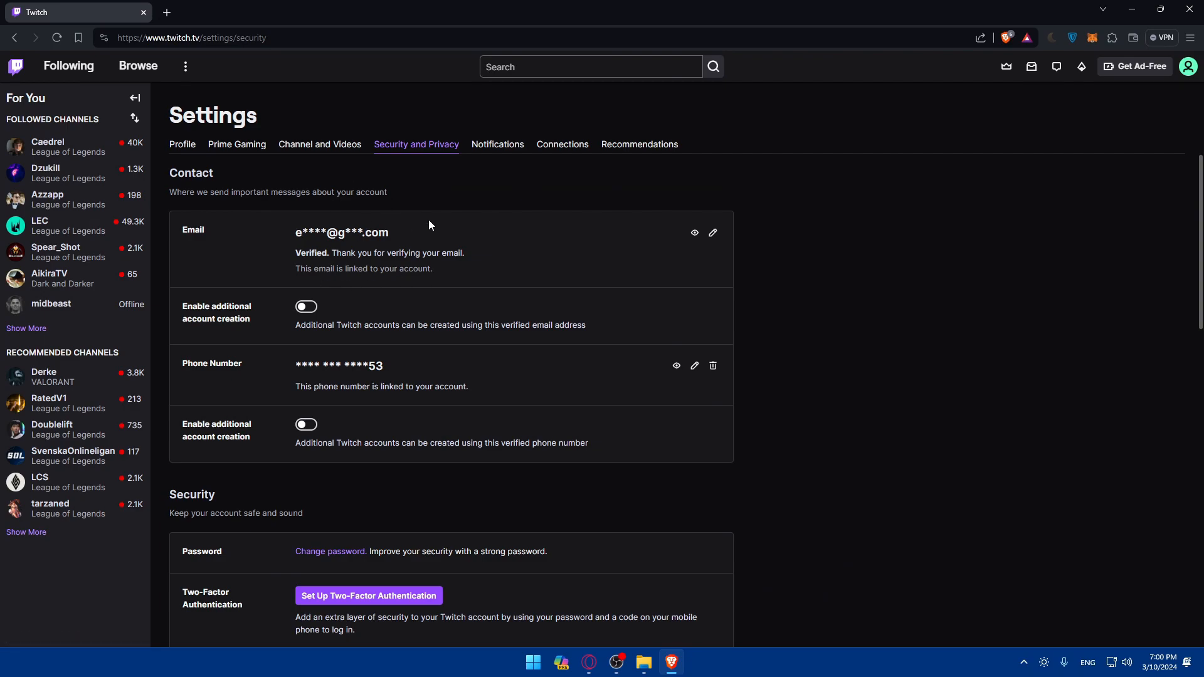
mouse_move(225, 202)
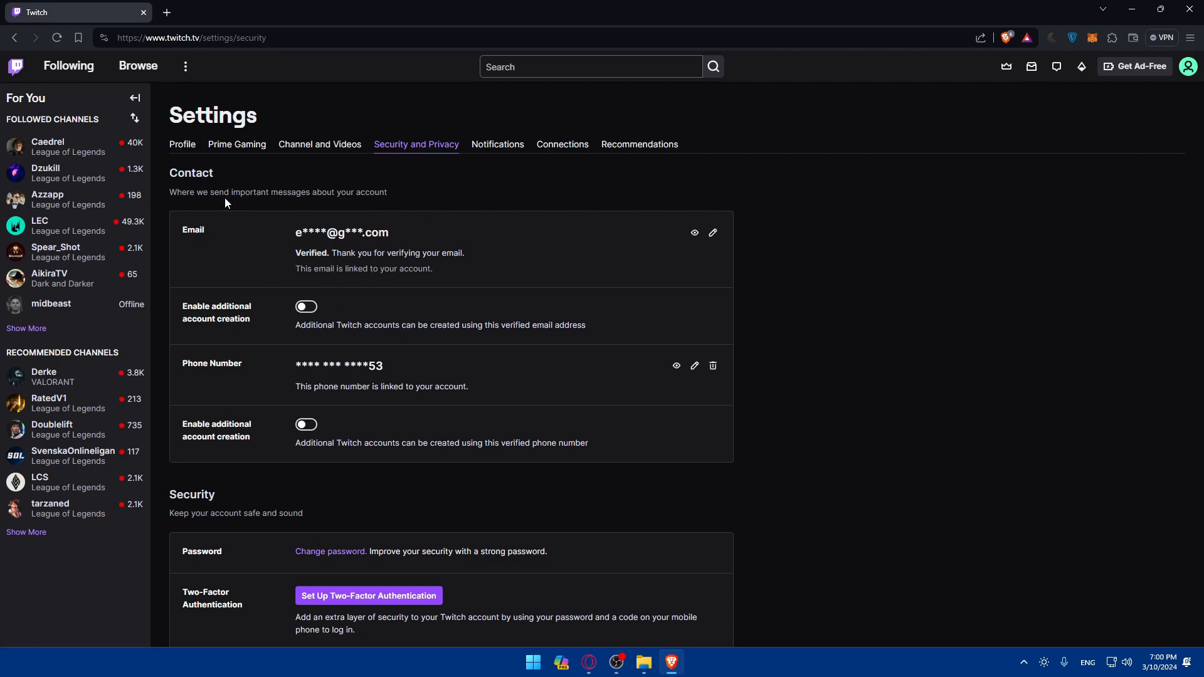
scroll("down", 3)
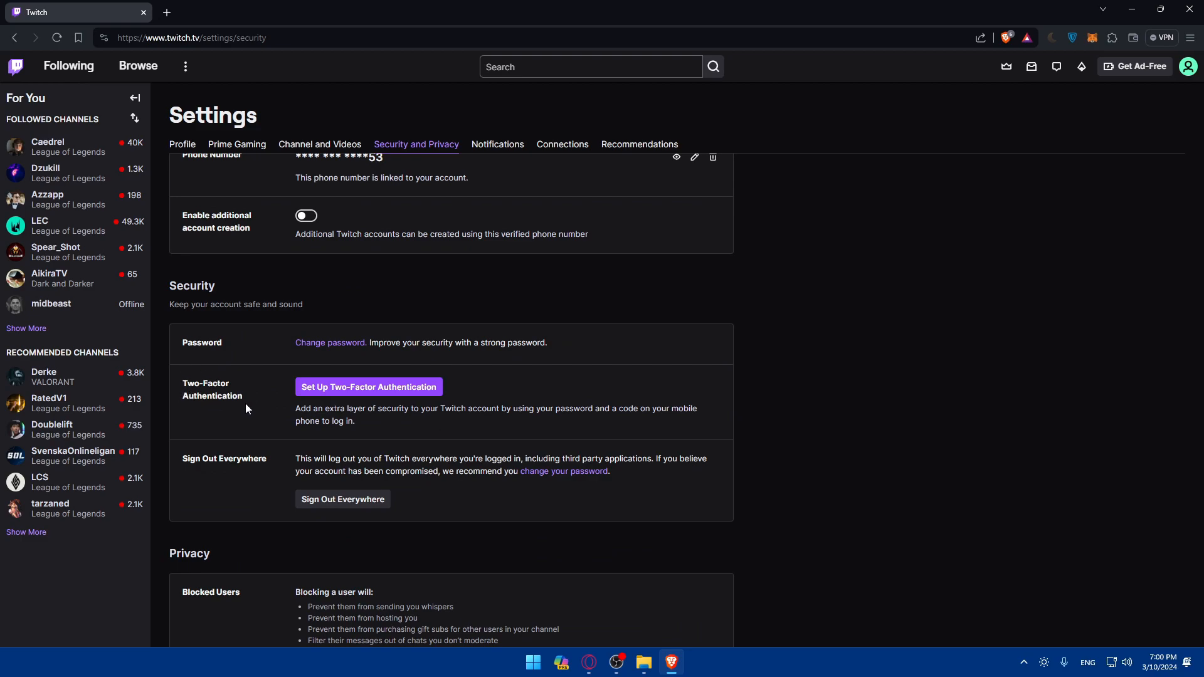
mouse_move(245, 400)
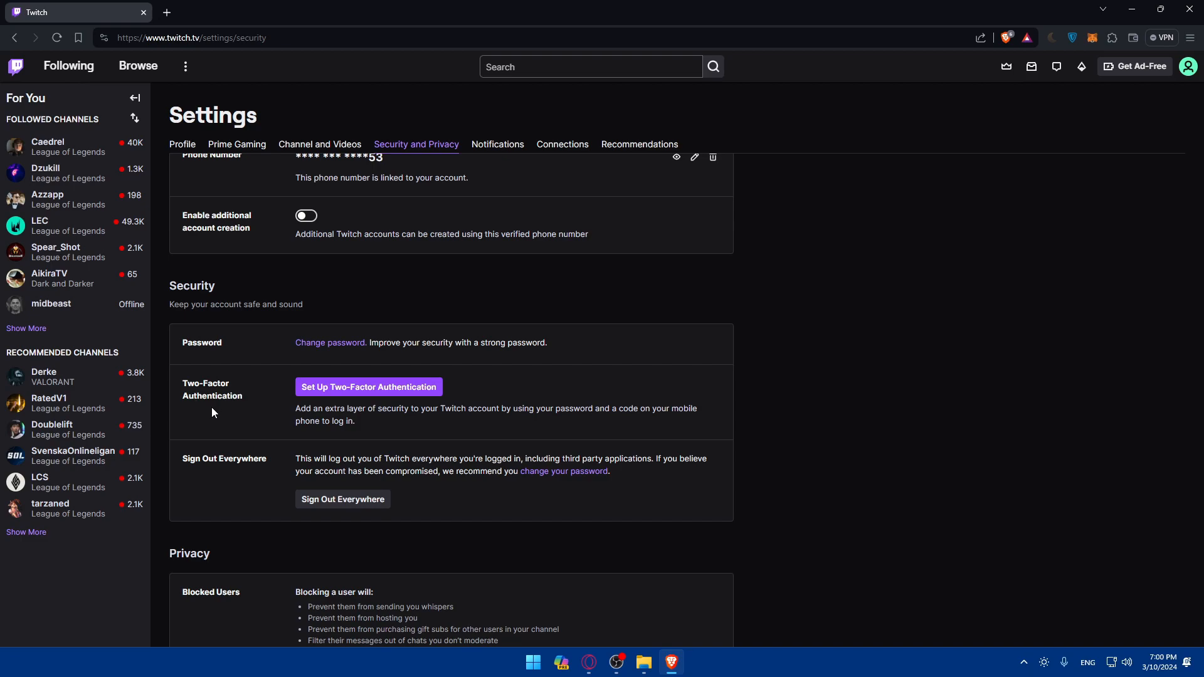
mouse_move(290, 412)
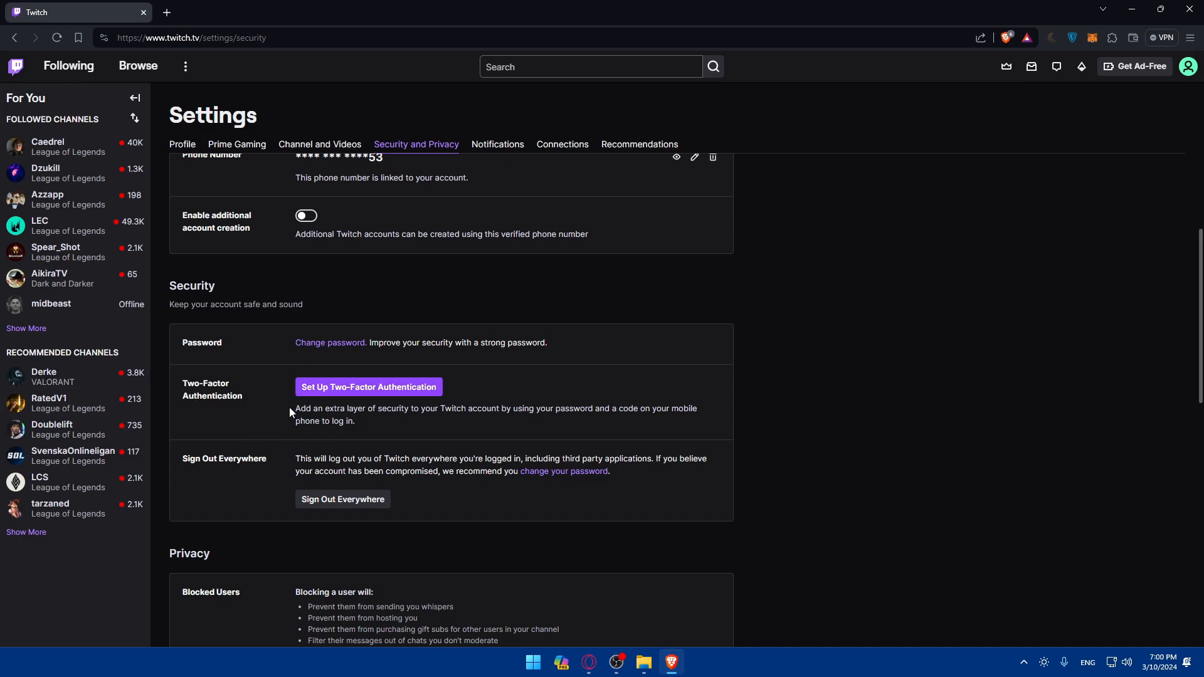
mouse_move(368, 387)
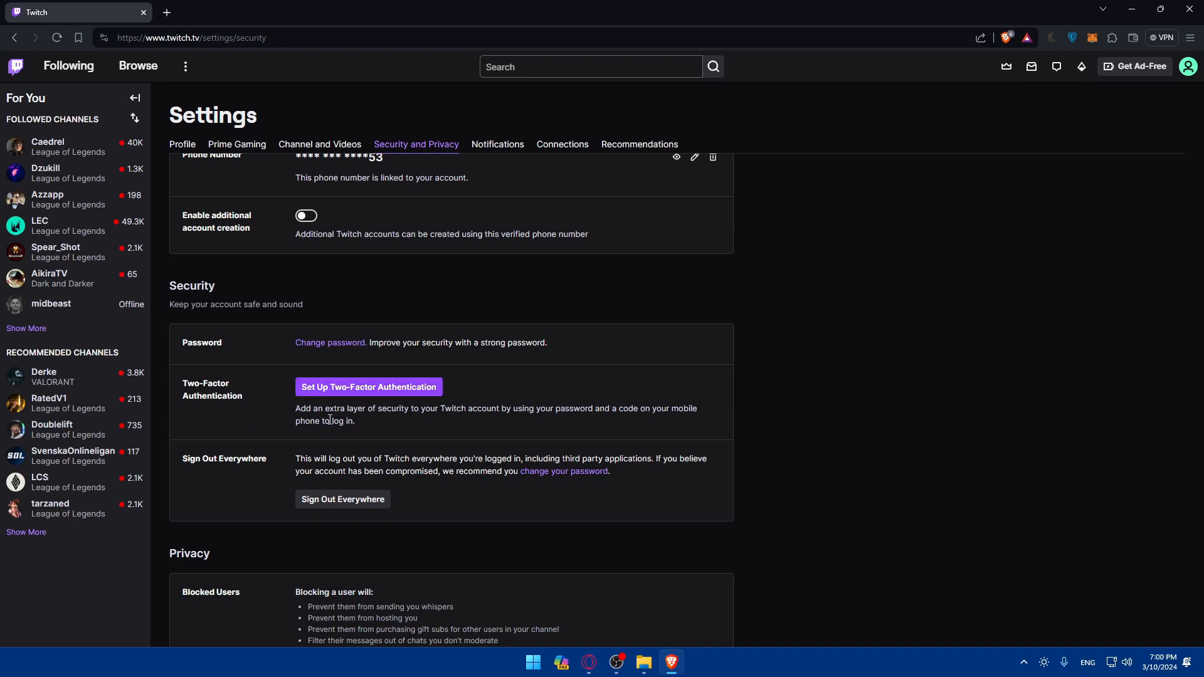
left_click_drag(295, 408, 396, 408)
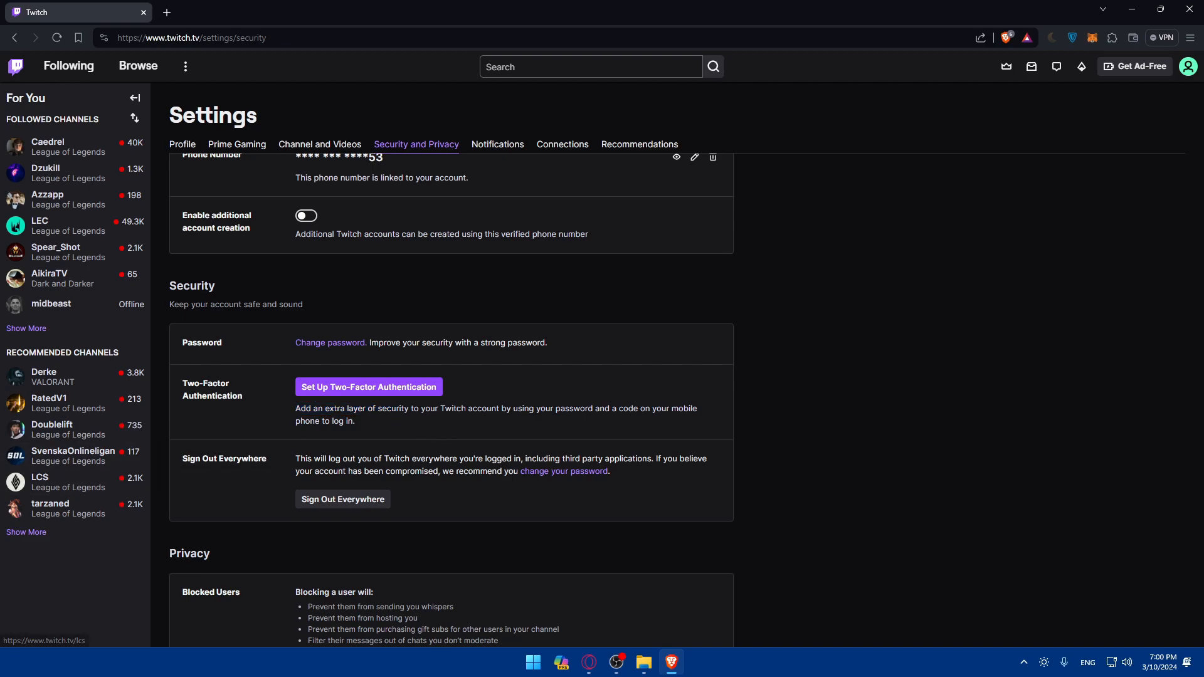
mouse_move(14, 508)
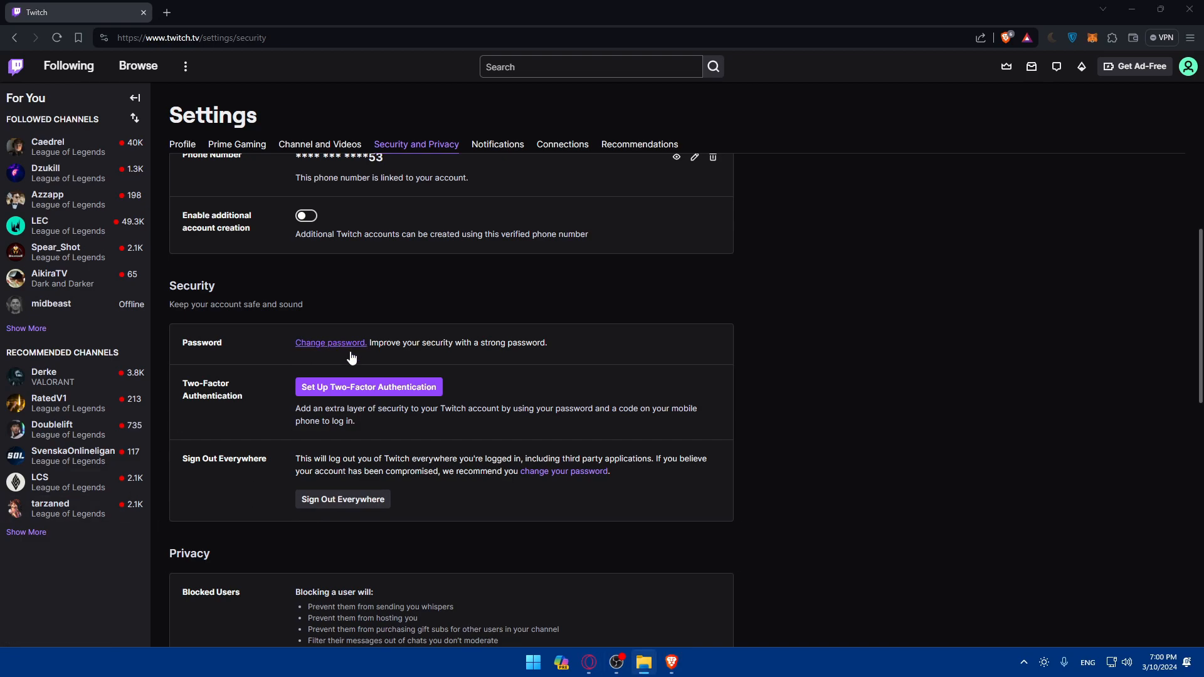
- Start Two-Factor Authentication setup and enable 2FA so a verification code is sent
left_click(368, 386)
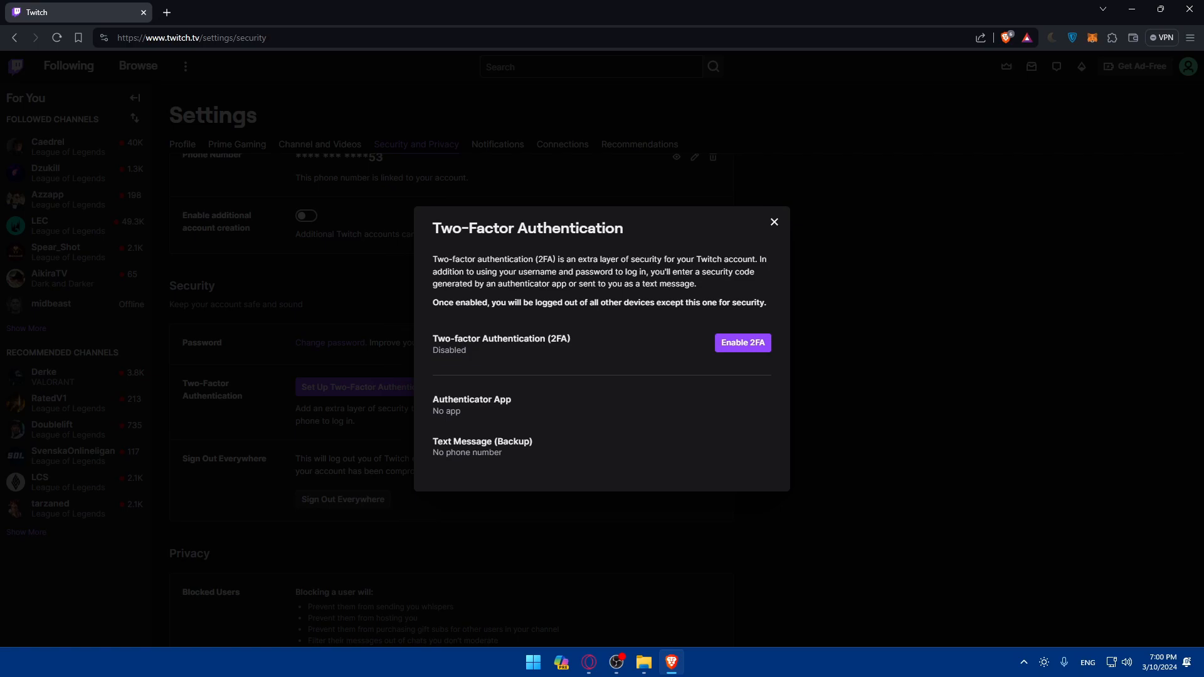
mouse_move(428, 258)
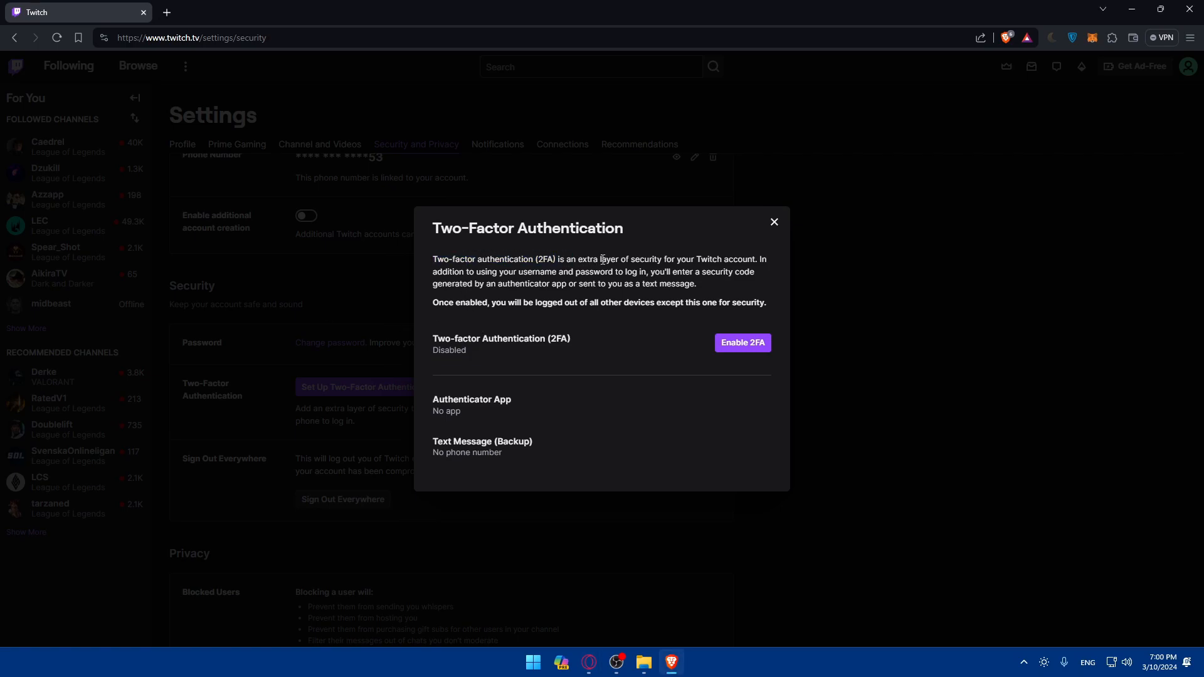
mouse_move(513, 286)
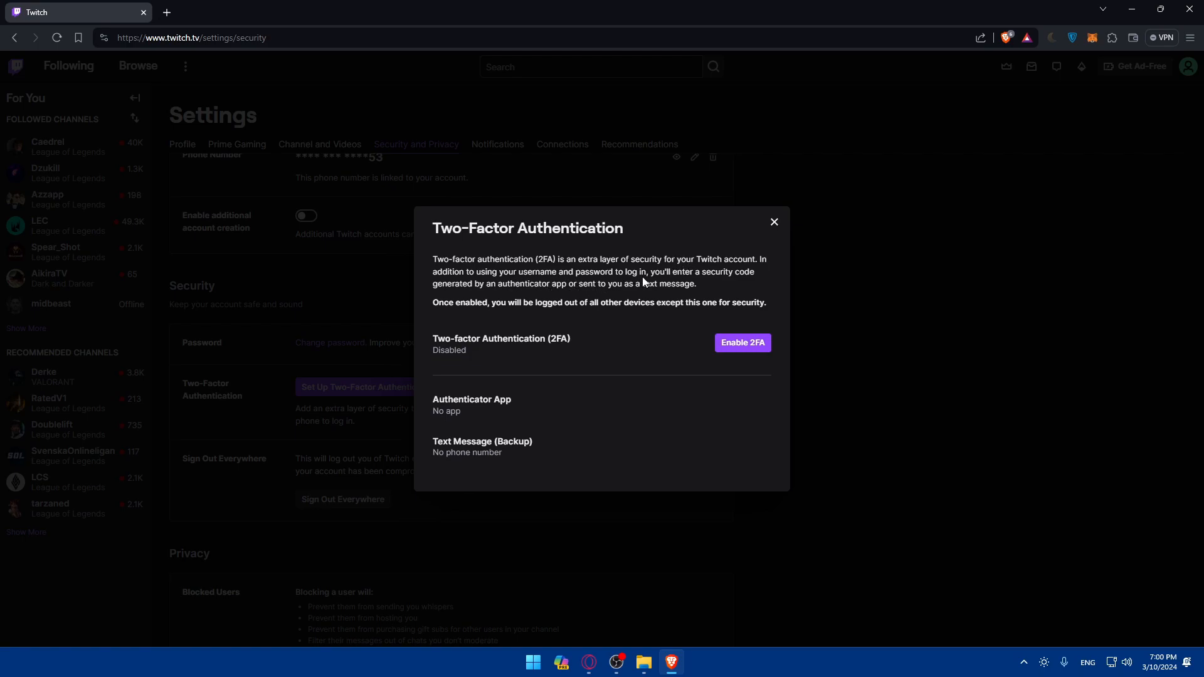
mouse_move(523, 300)
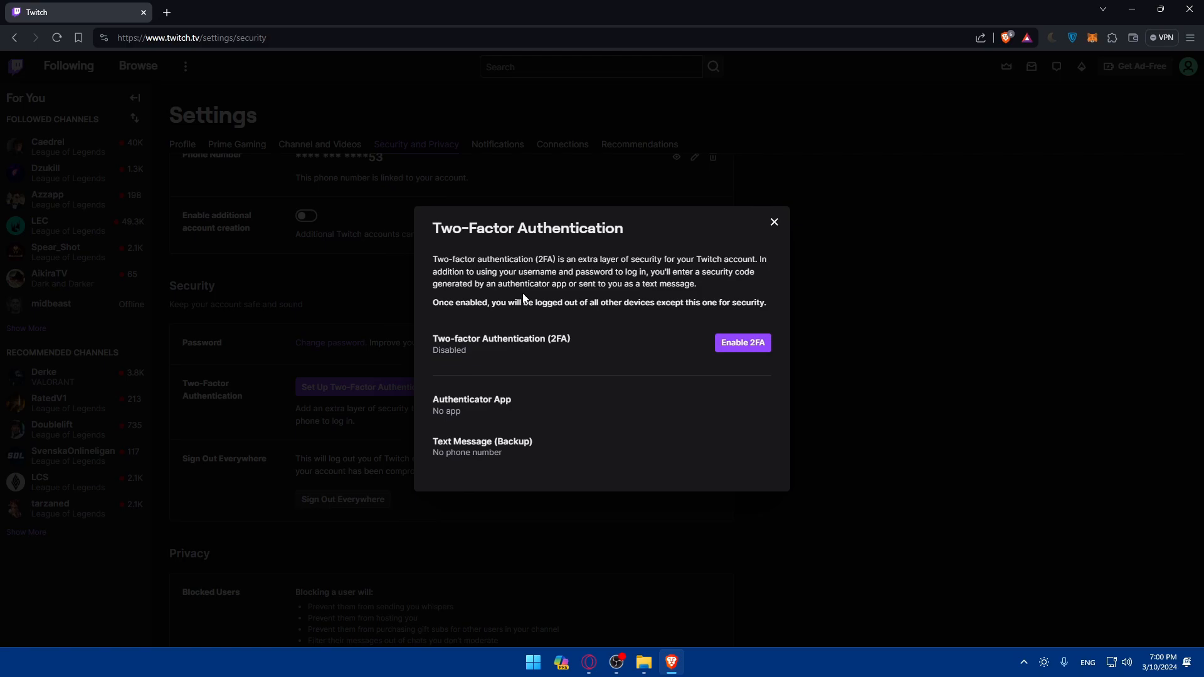
mouse_move(591, 297)
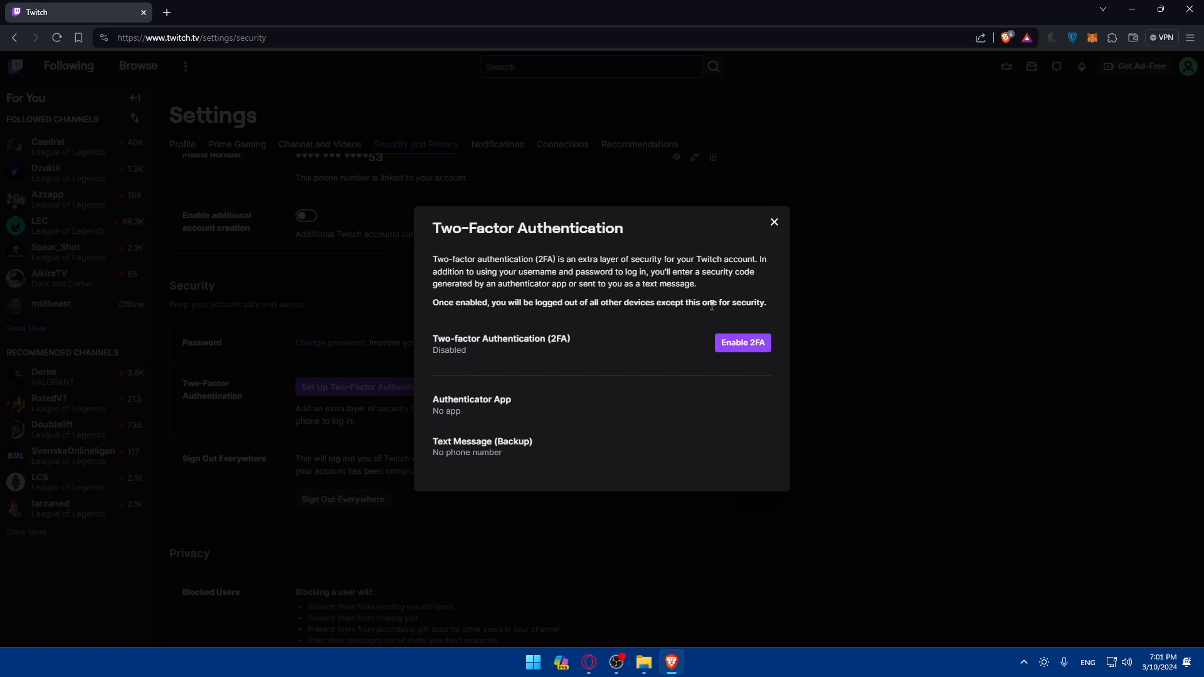
mouse_move(670, 355)
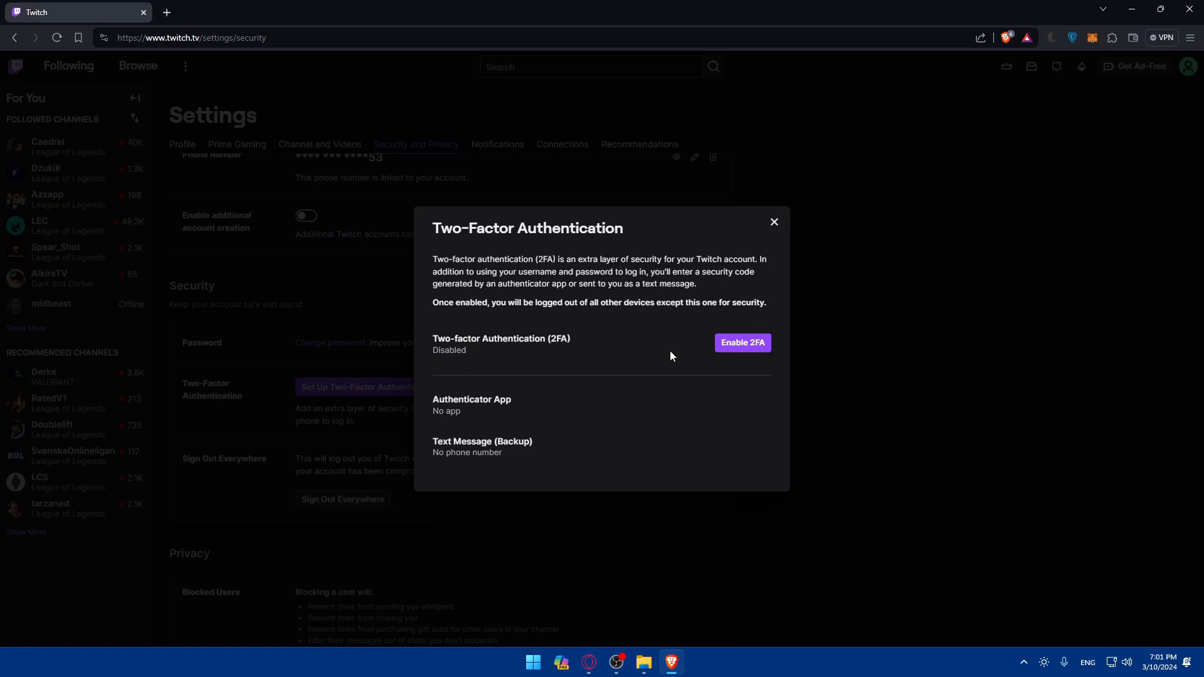
left_click(741, 342)
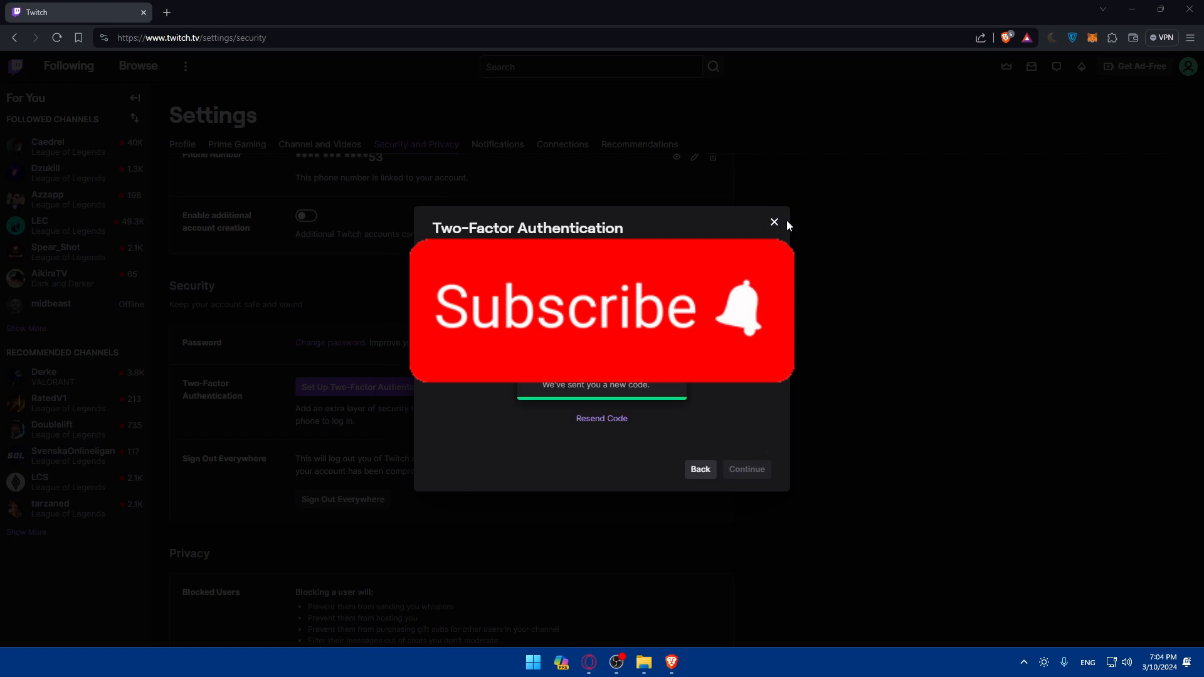
- Close the 2FA dialog and reopen it at its disabled-status overview
left_click(774, 222)
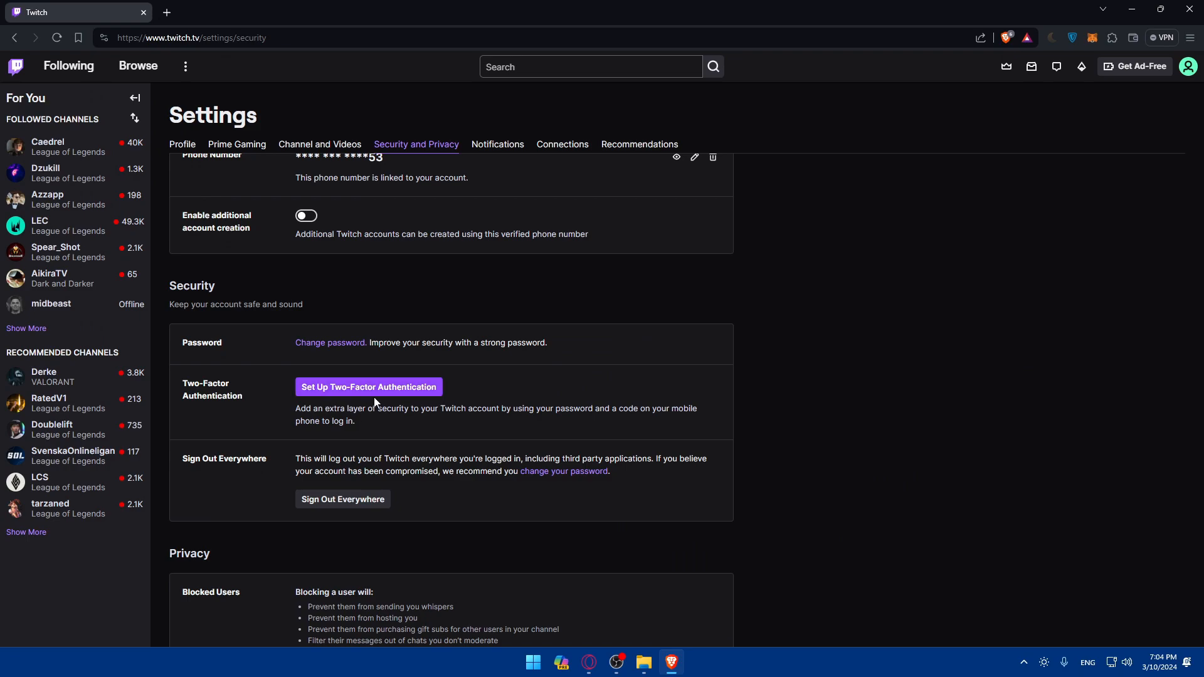
mouse_move(377, 404)
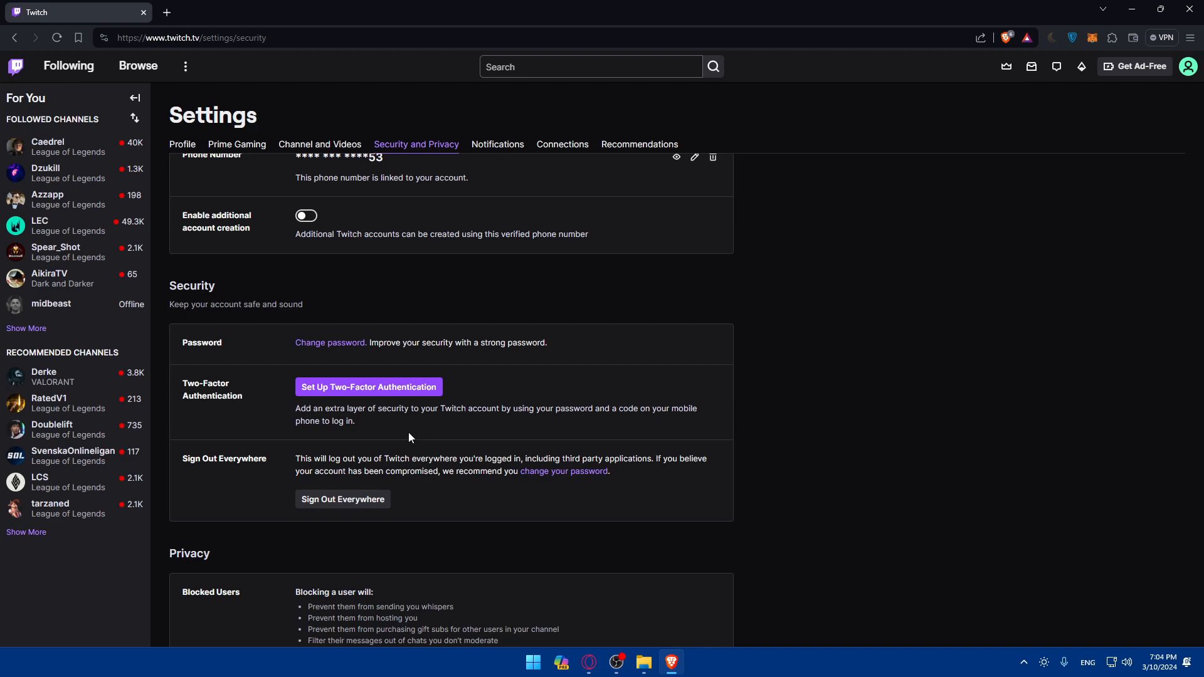
left_click(368, 387)
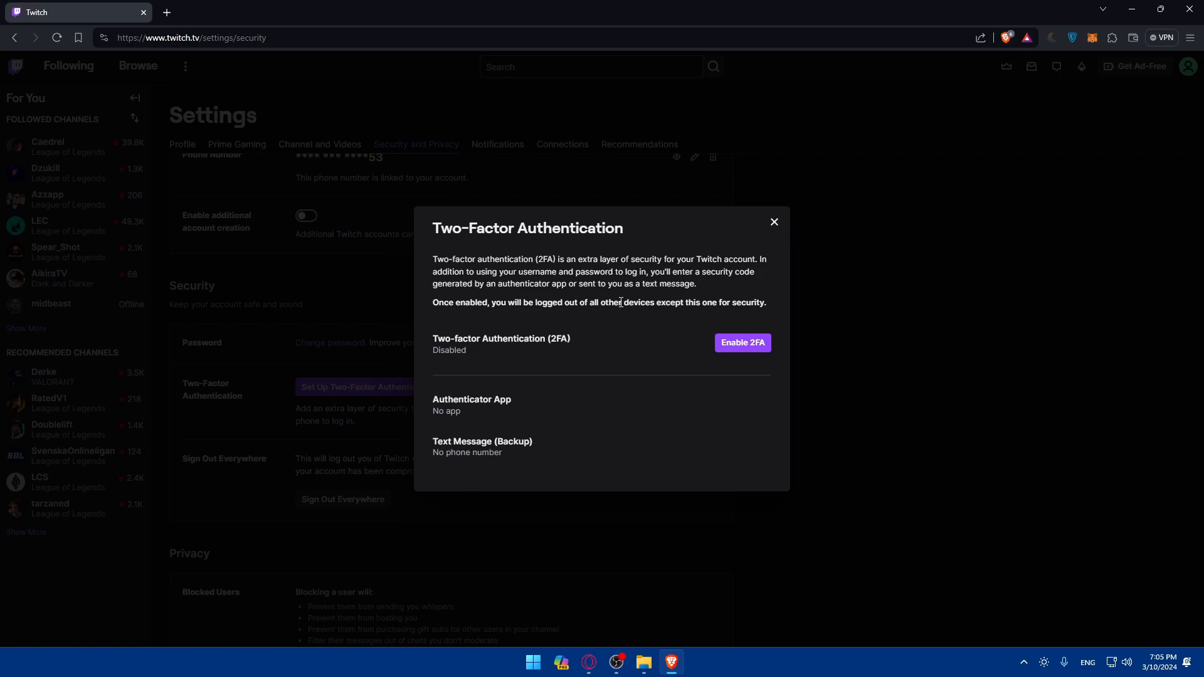
- Close the Two-Factor Authentication dialog, returning to Security and Privacy settings
left_click(773, 222)
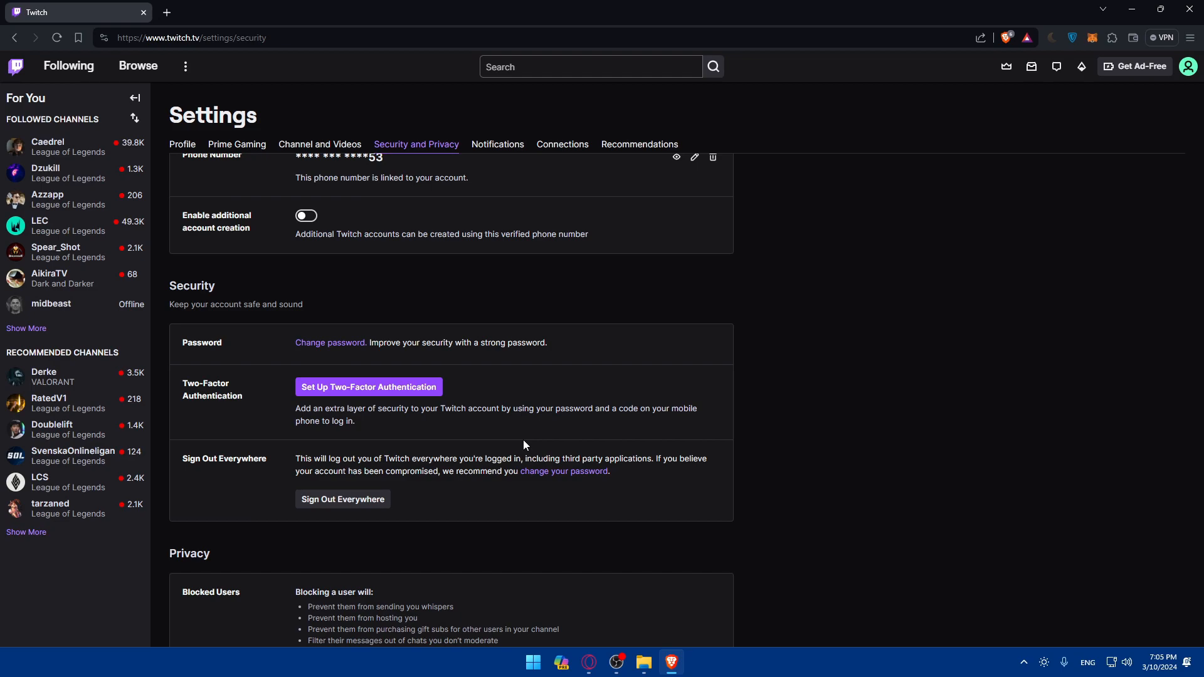
mouse_move(445, 223)
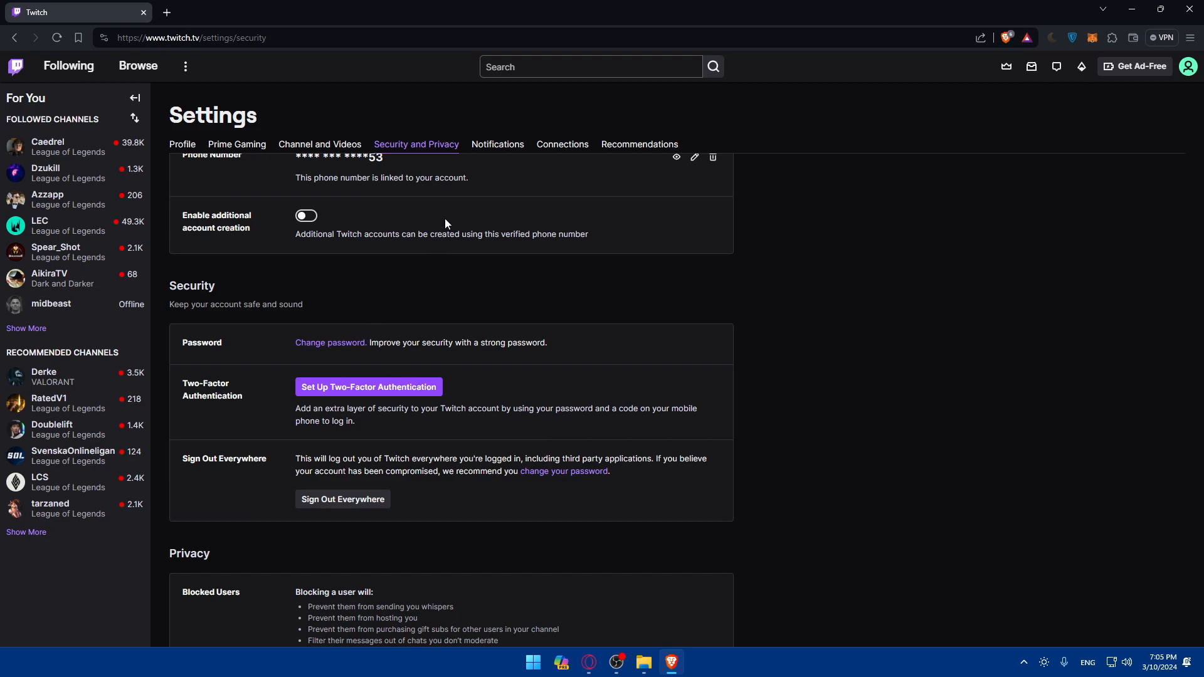
mouse_move(420, 149)
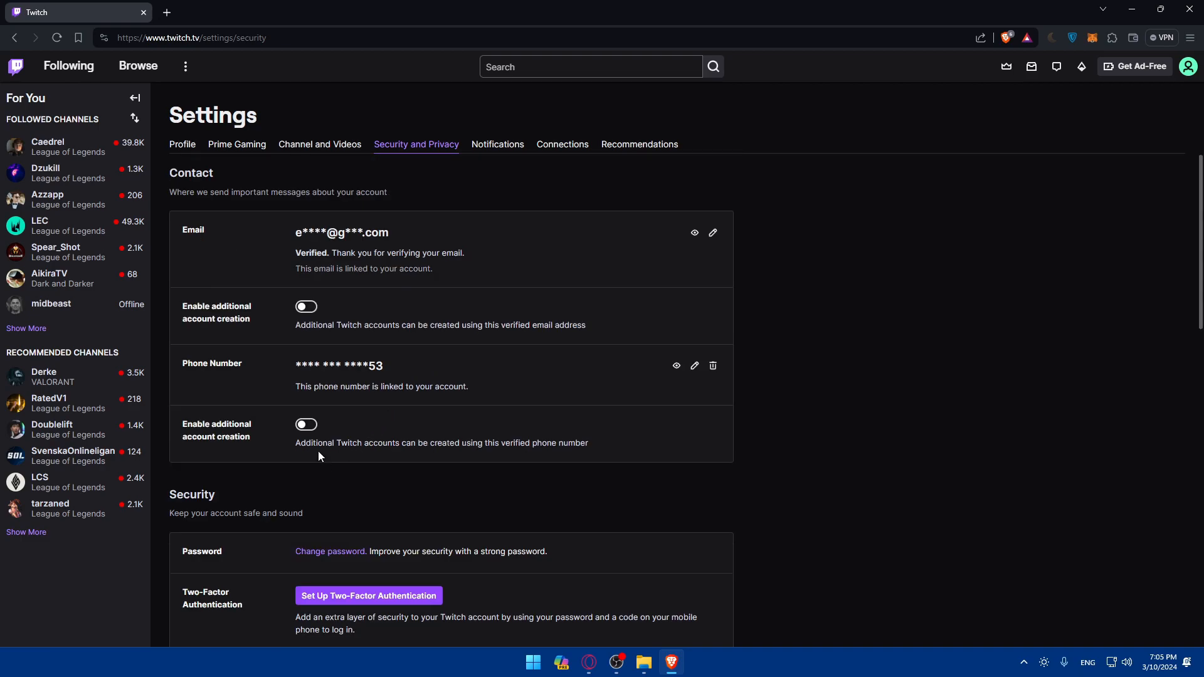
mouse_move(712, 233)
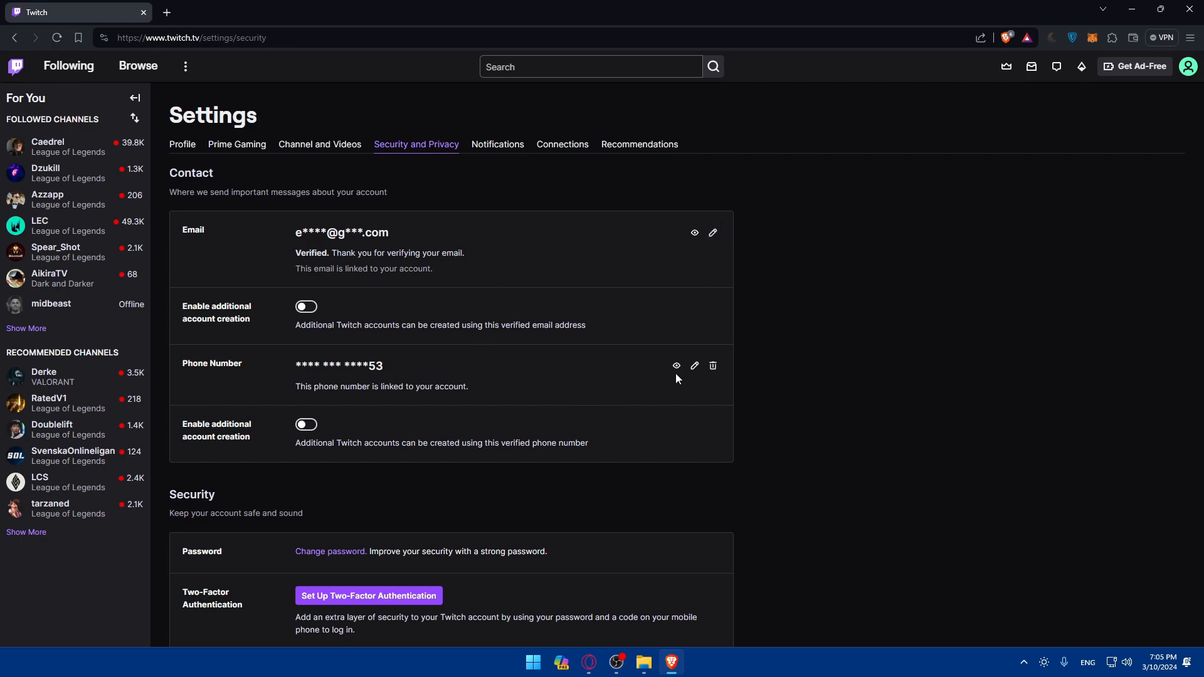
- Scroll the Security and Privacy page to view the Contact email and phone details
scroll("down", 3)
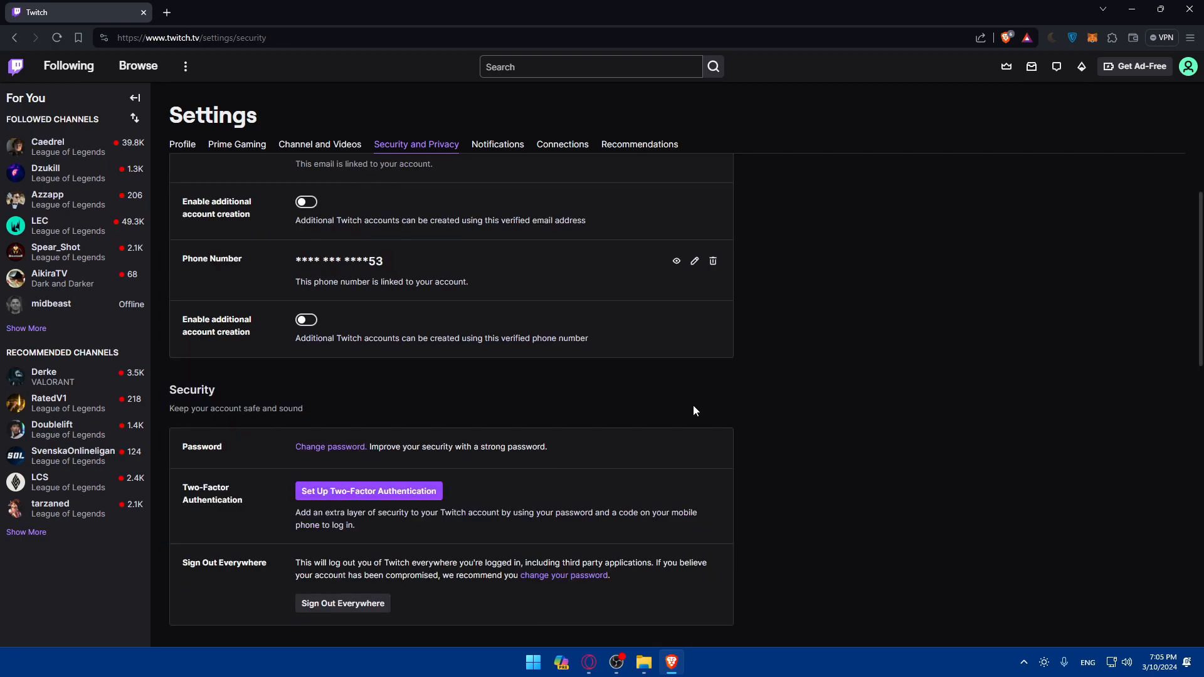
mouse_move(707, 490)
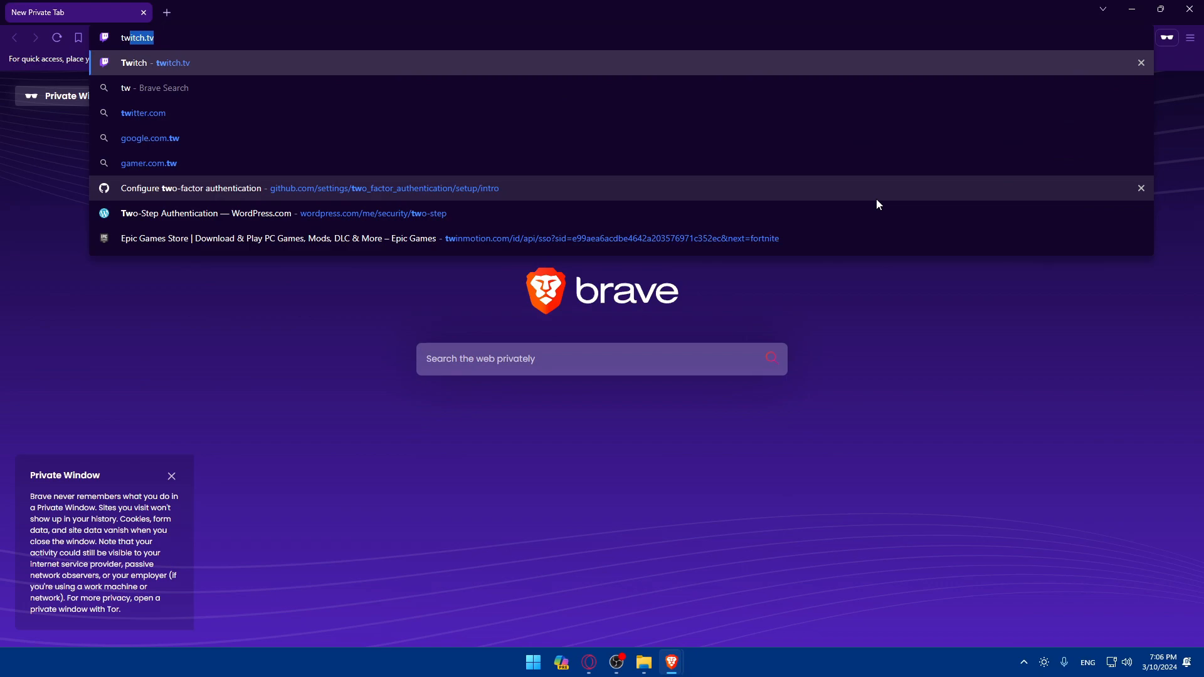
- Load the Twitch login page in the private window, then start a new empty tab
left_click(153, 63)
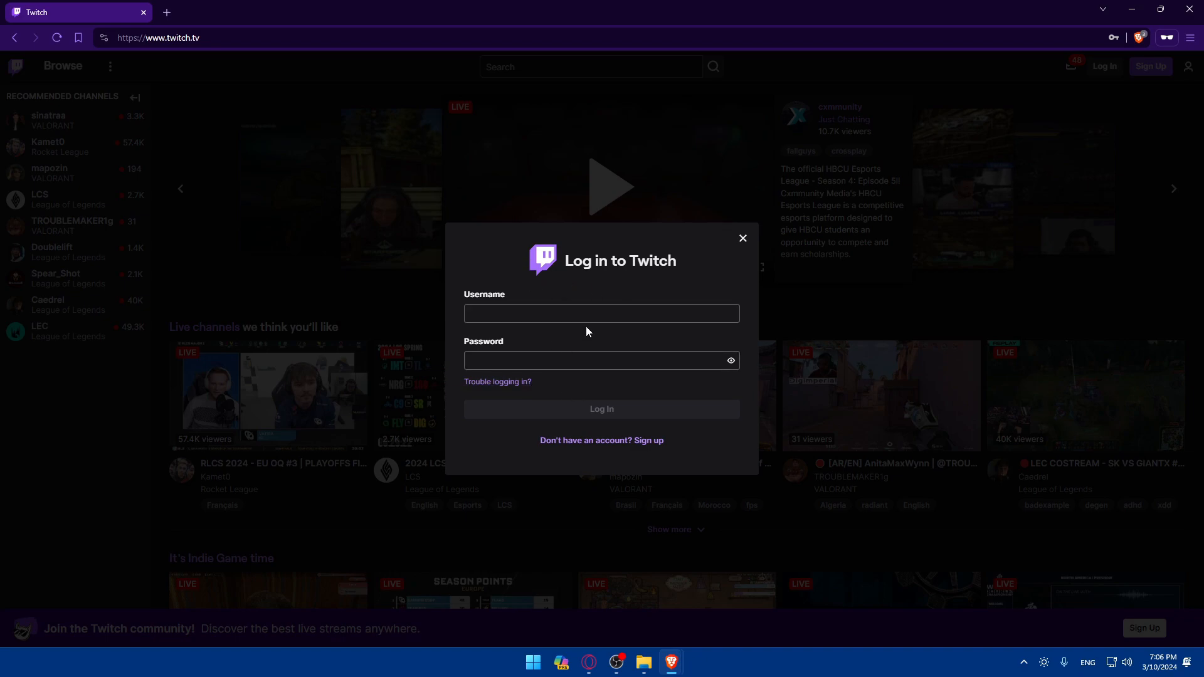
mouse_move(578, 331)
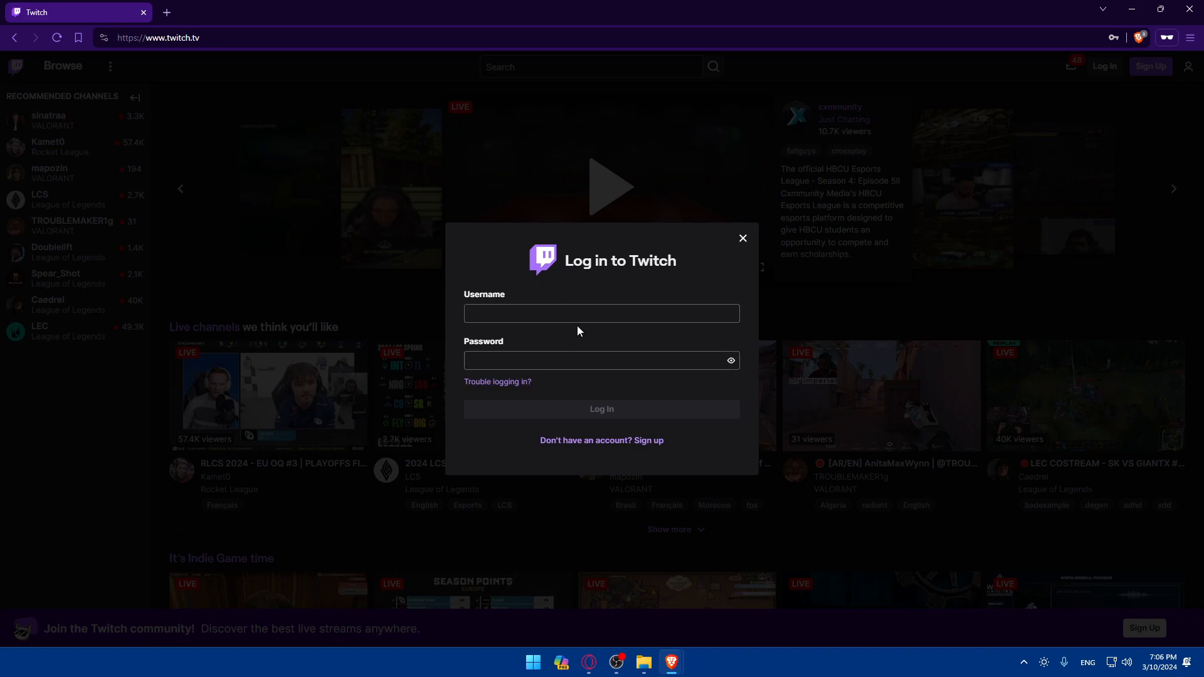
mouse_move(653, 342)
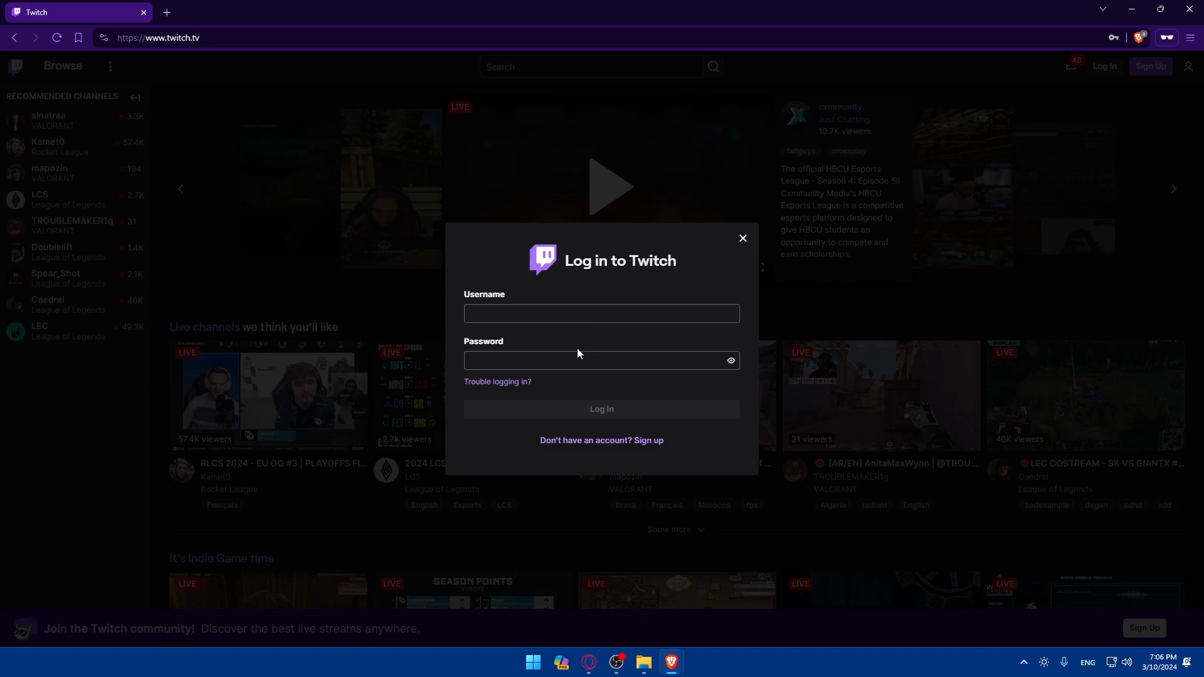
mouse_move(589, 349)
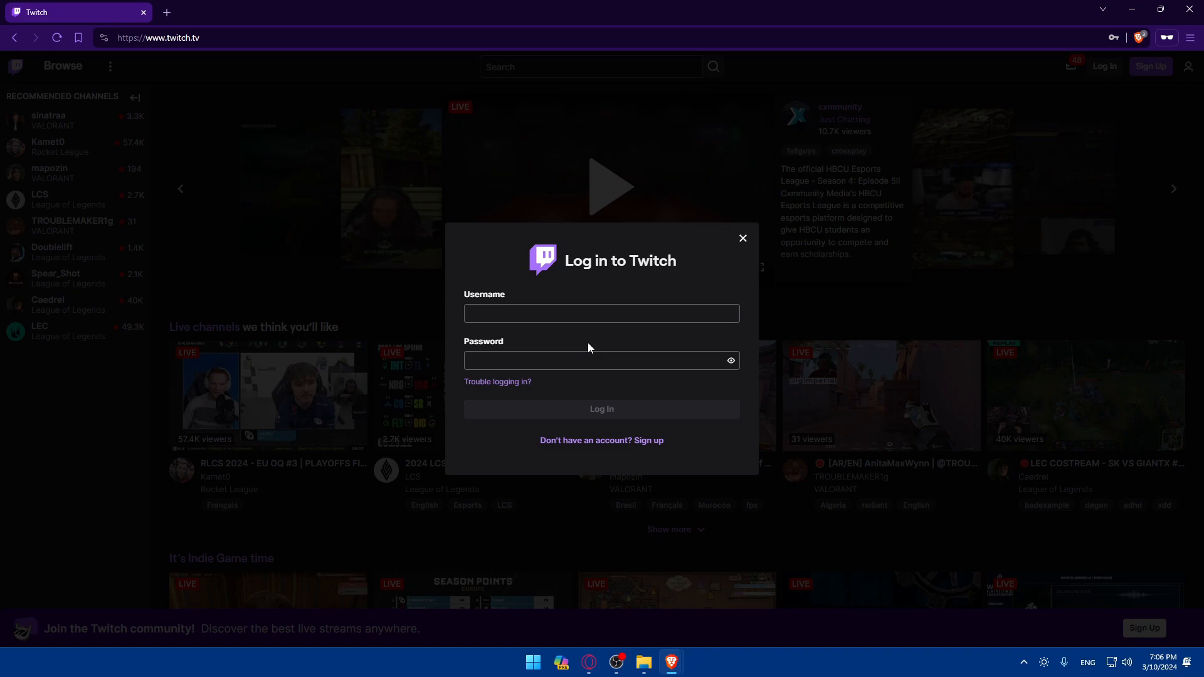
mouse_move(581, 350)
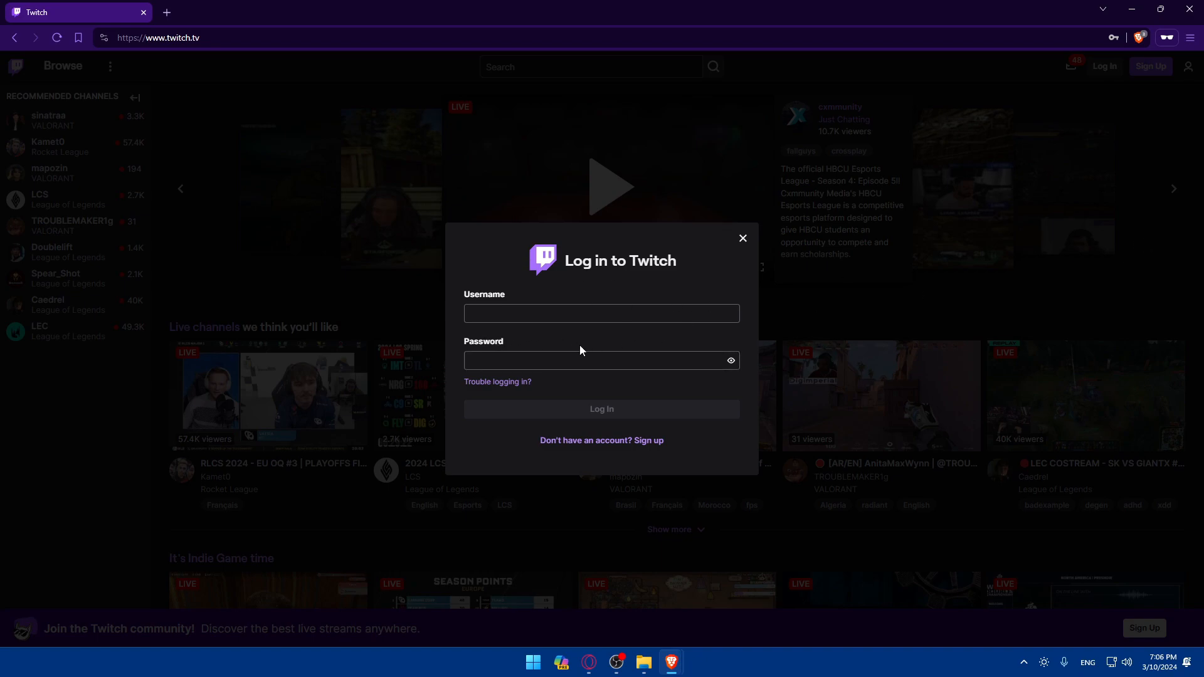
mouse_move(598, 348)
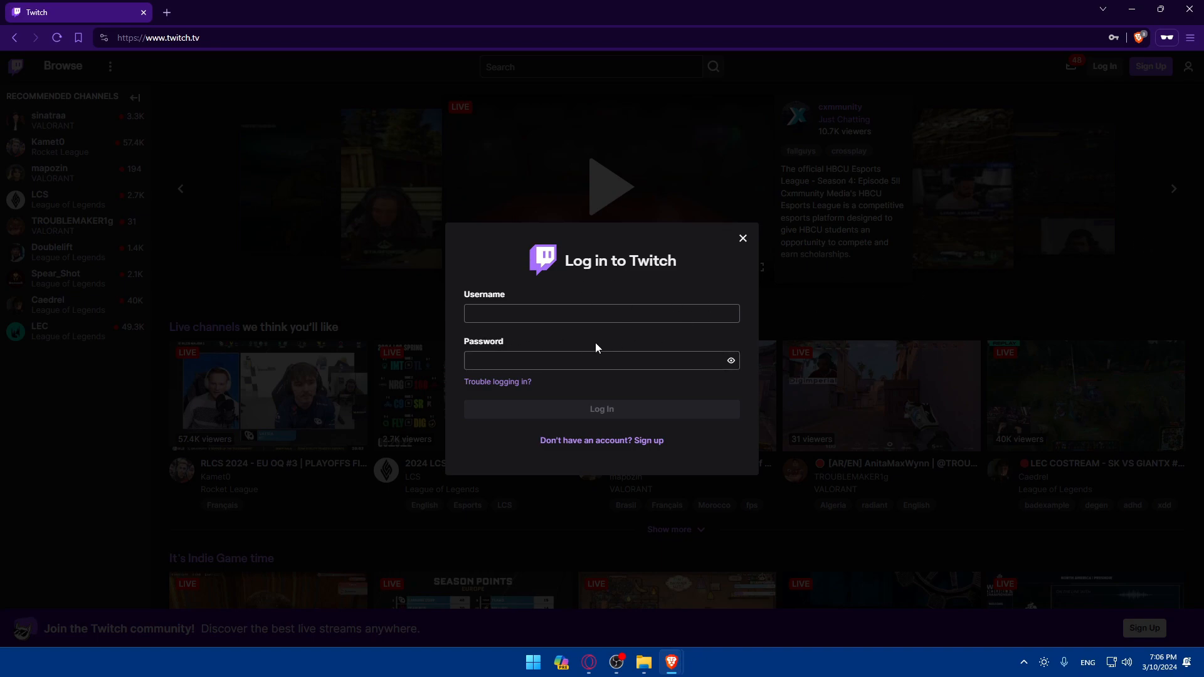
mouse_move(567, 355)
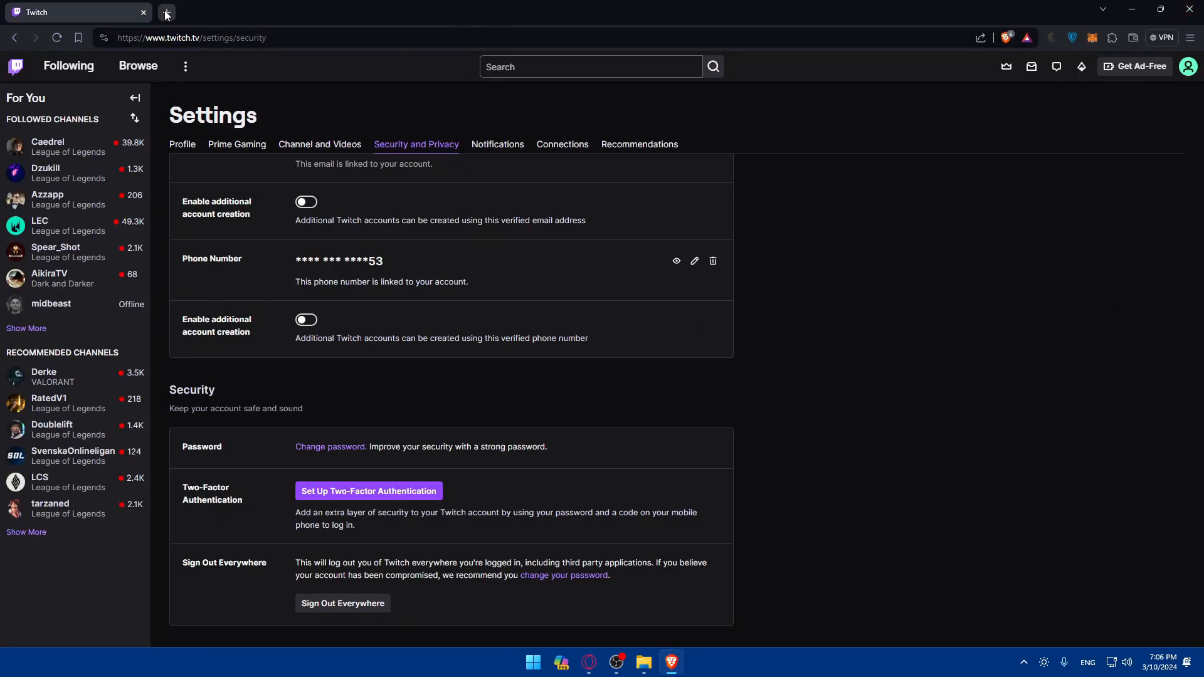
left_click(166, 13)
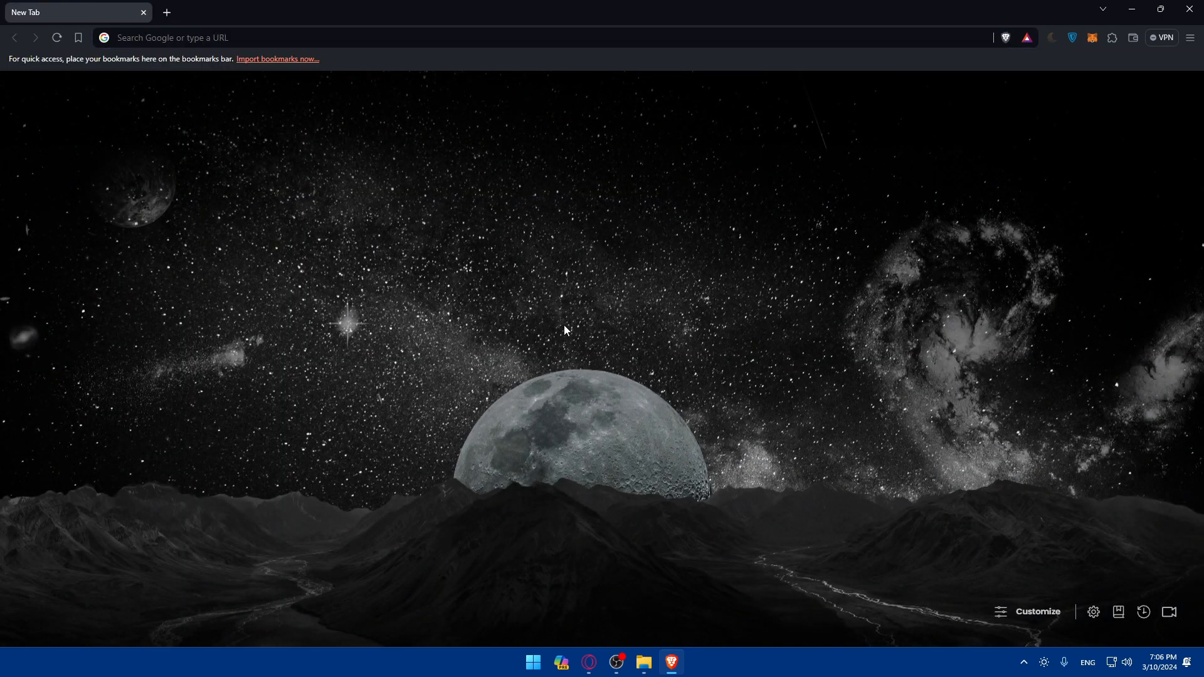